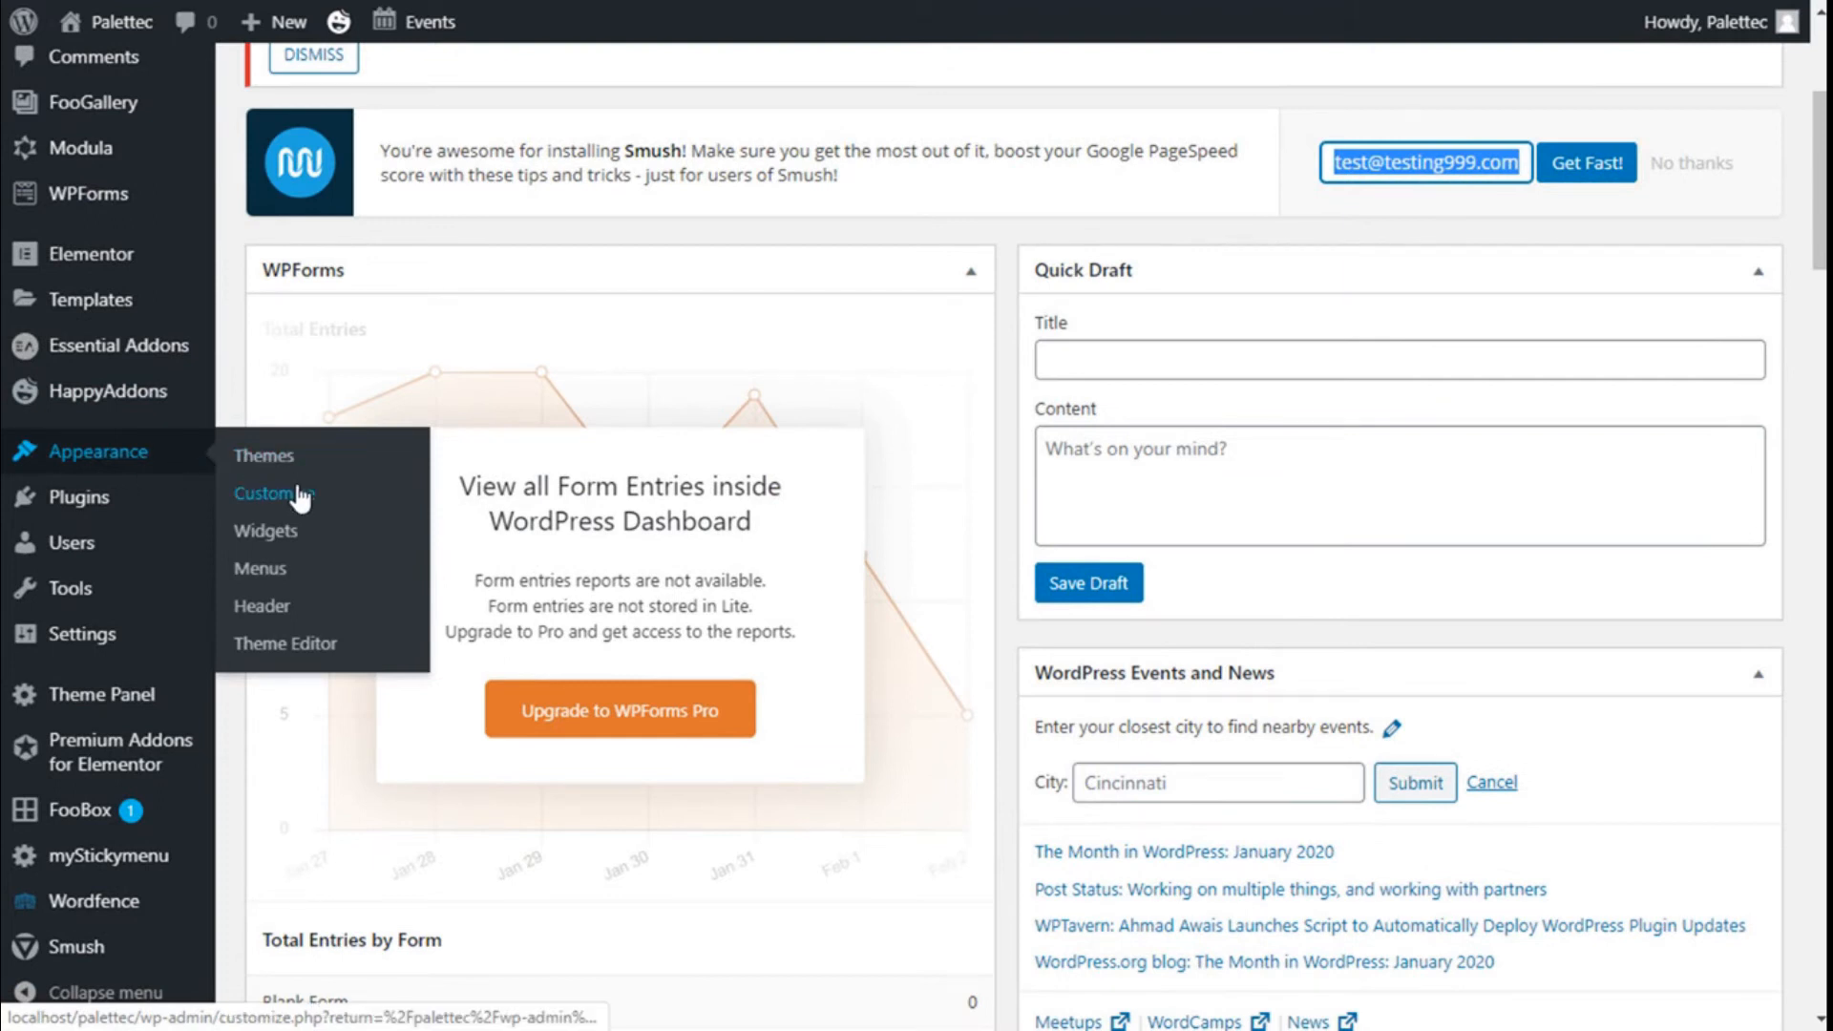
- Launch the OceanWP theme Customizer for the Palettec site via Appearance > Customize
{"action": "left_click", "coordinate": [272, 492]}
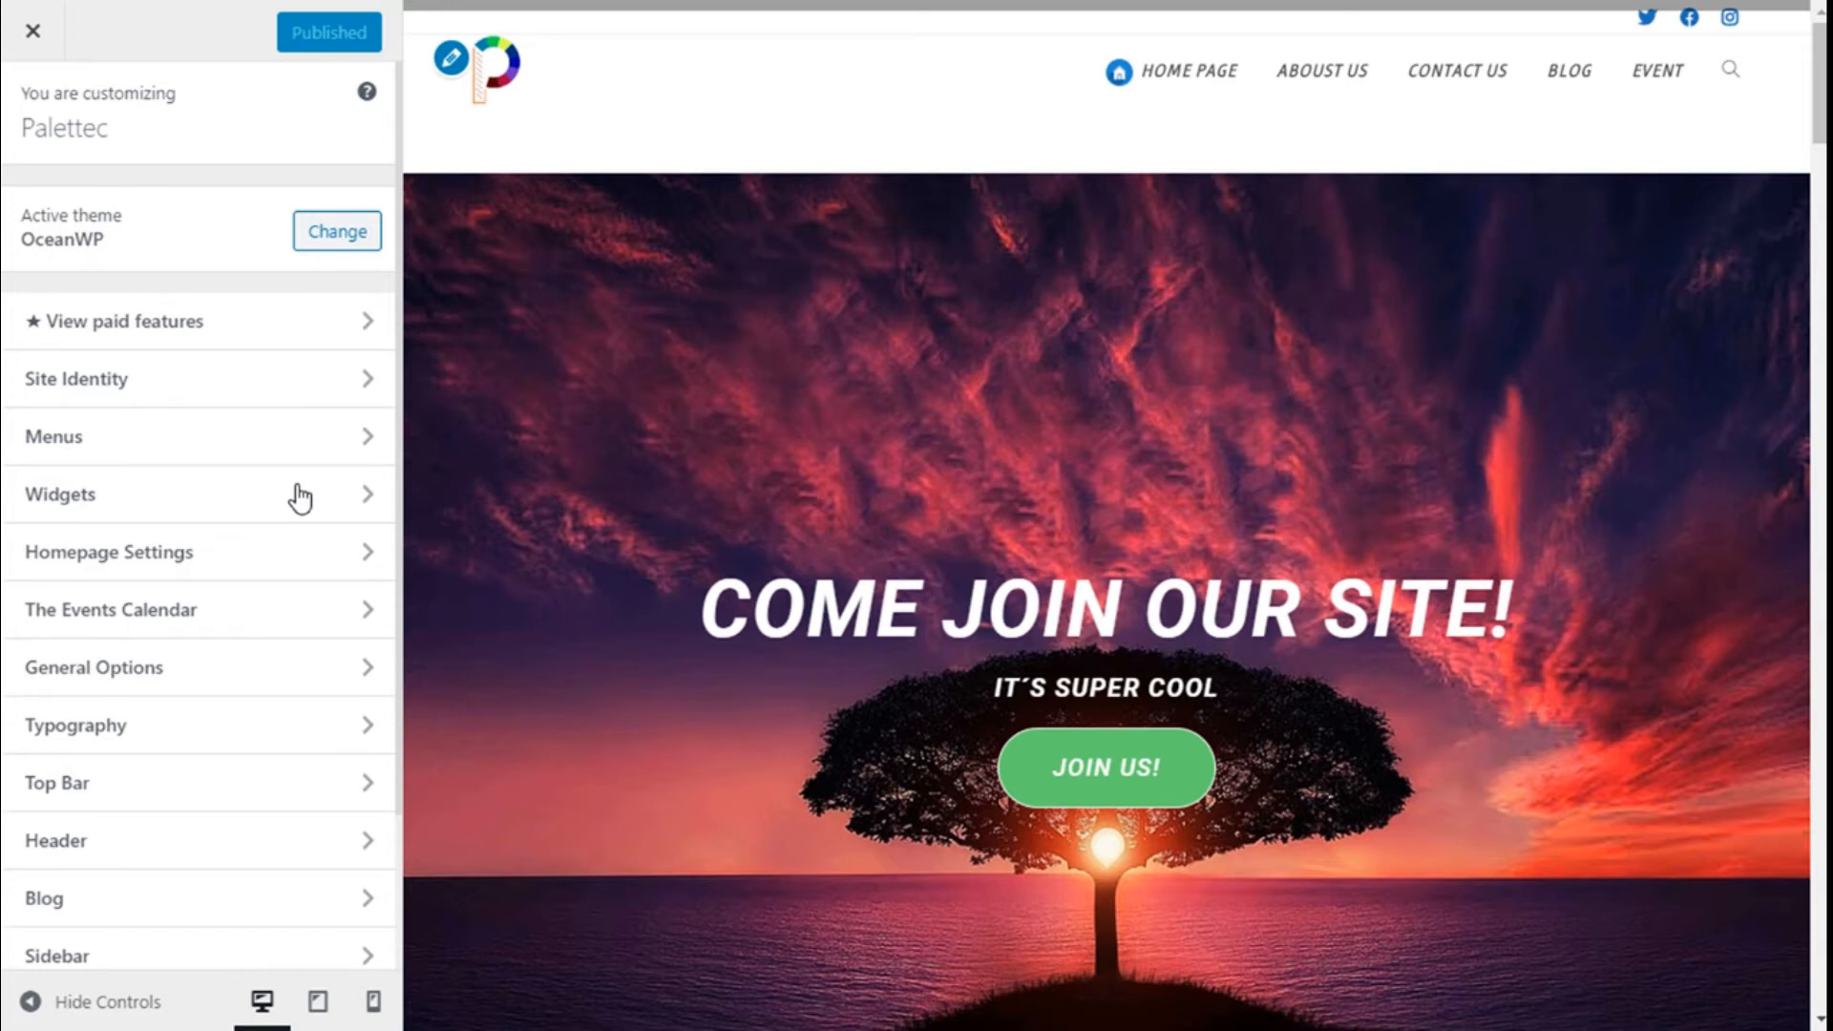
{"action": "mouse_move", "coordinate": [689, 353]}
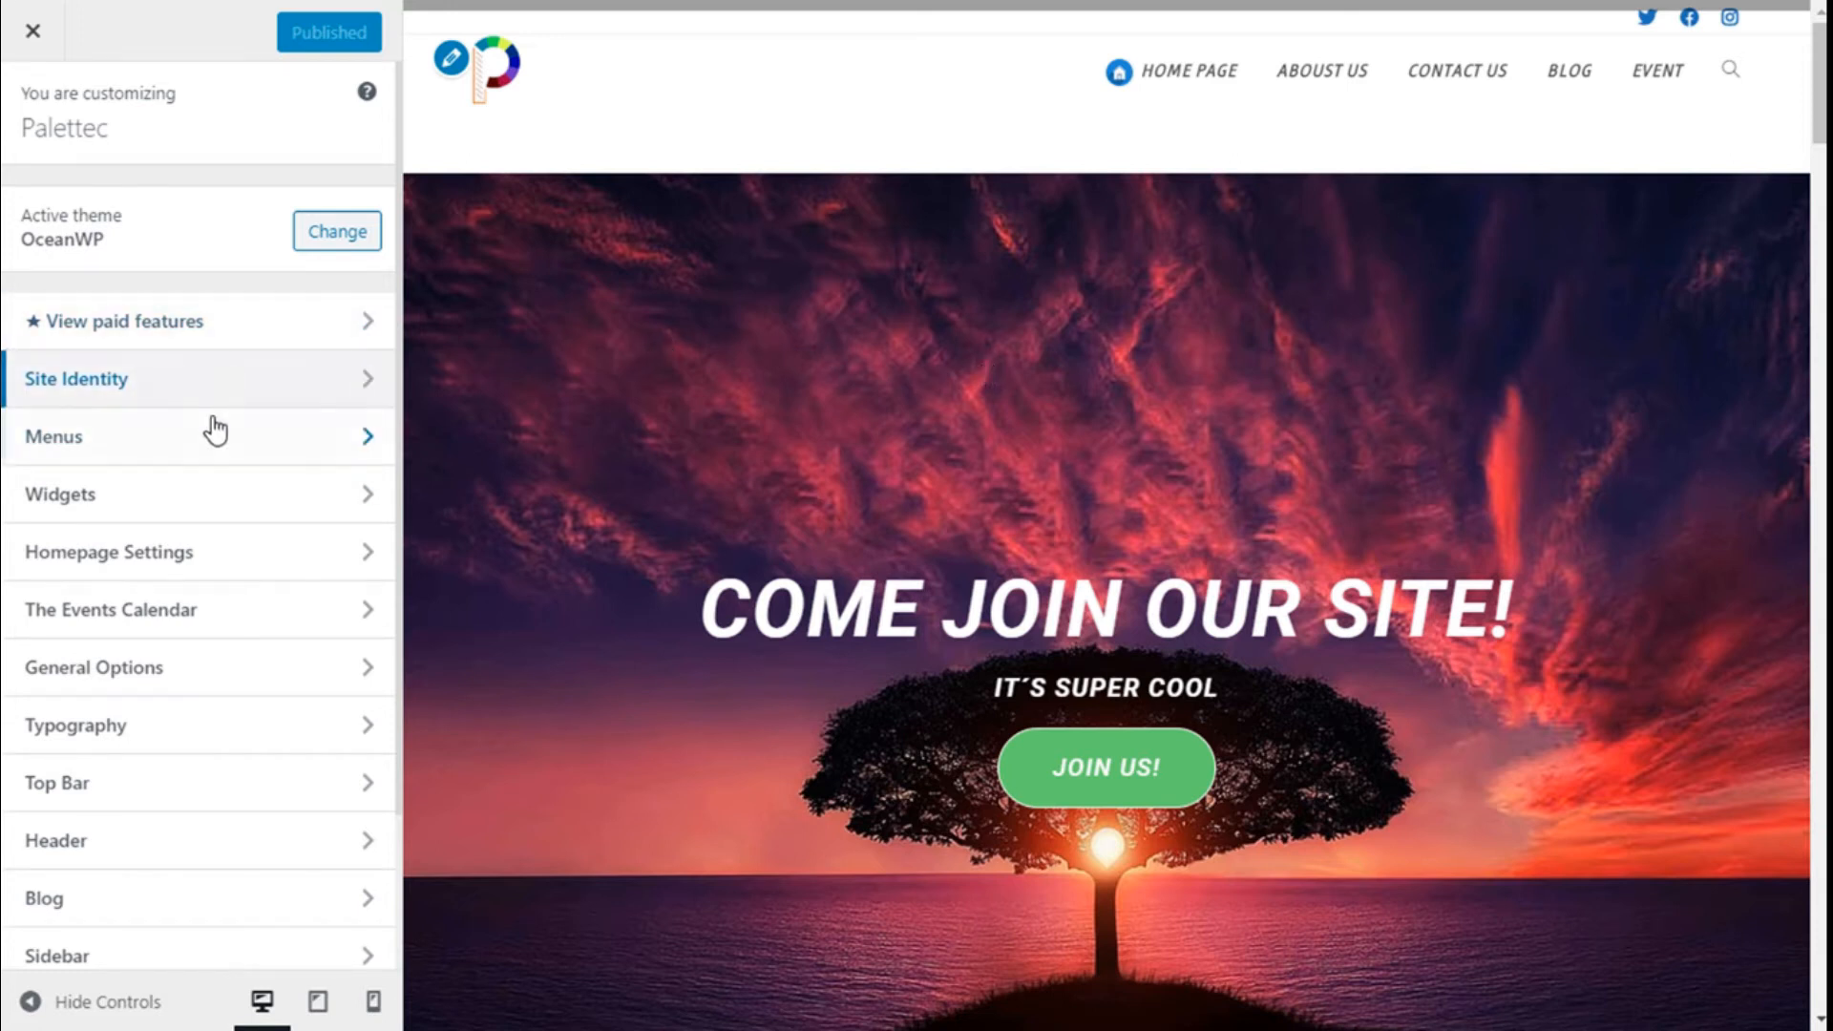
{"action": "mouse_move", "coordinate": [227, 390]}
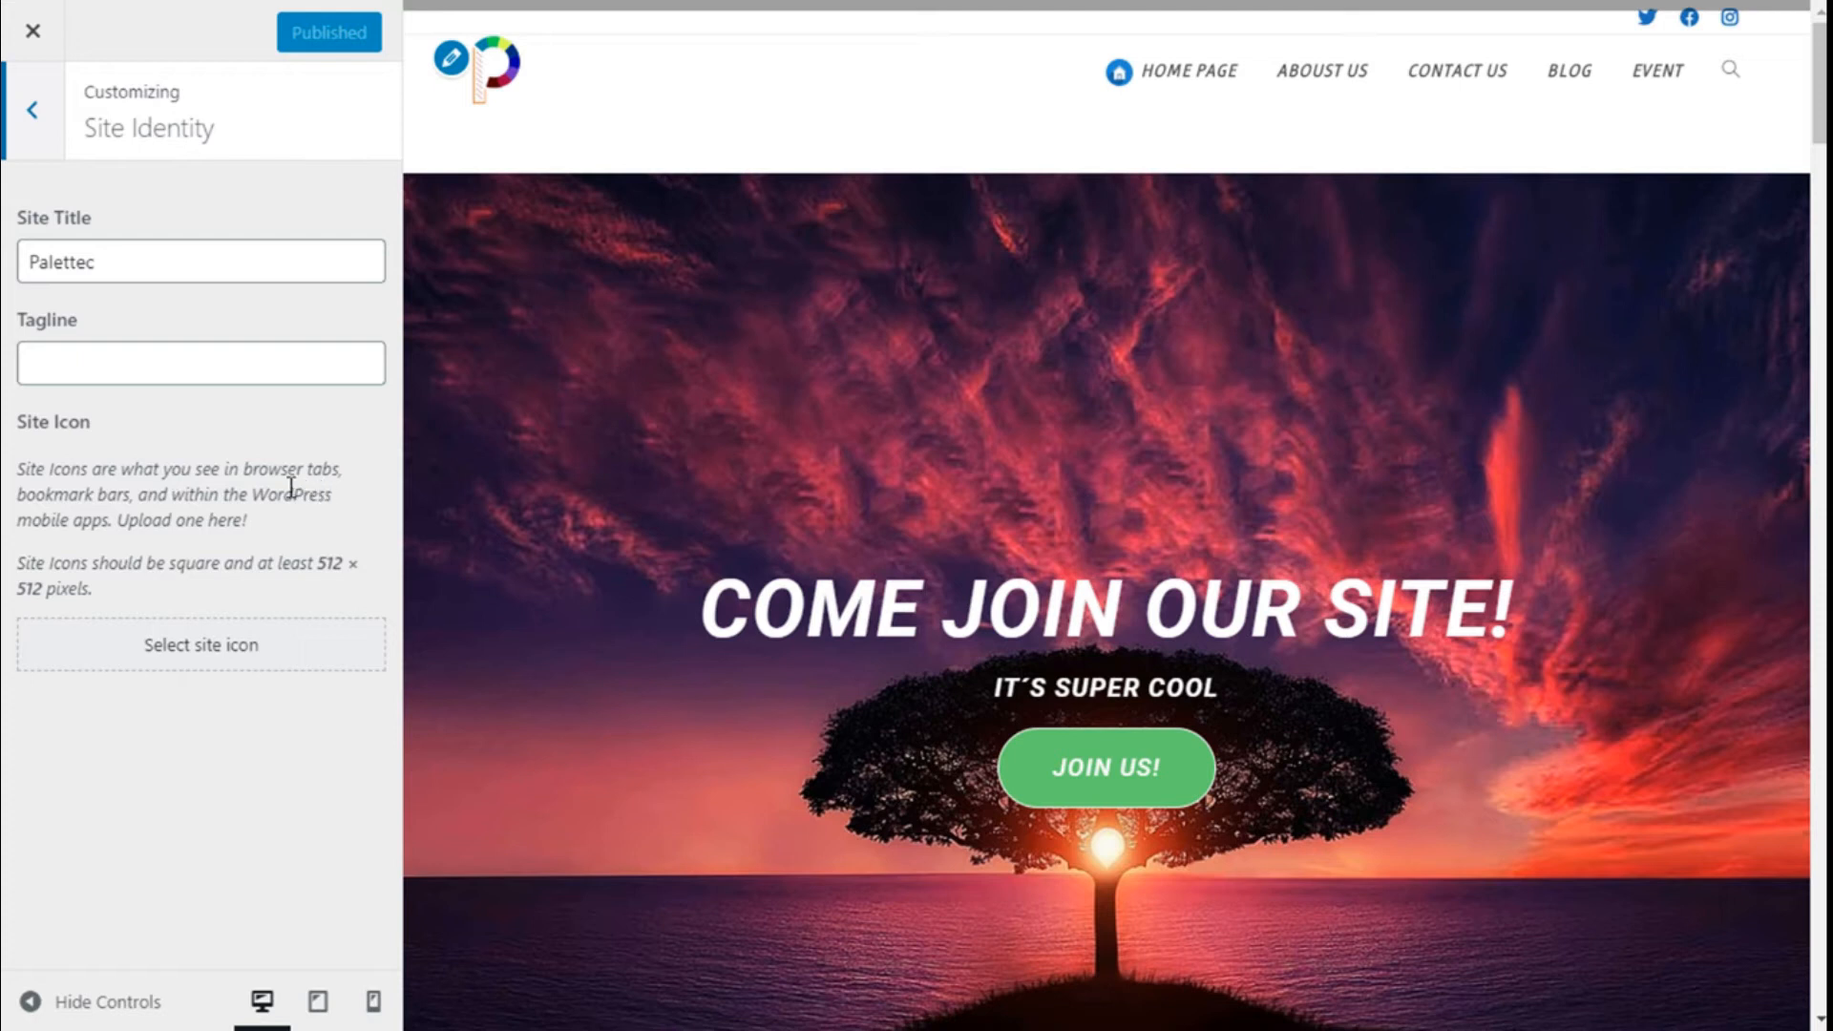
{"action": "mouse_move", "coordinate": [248, 513]}
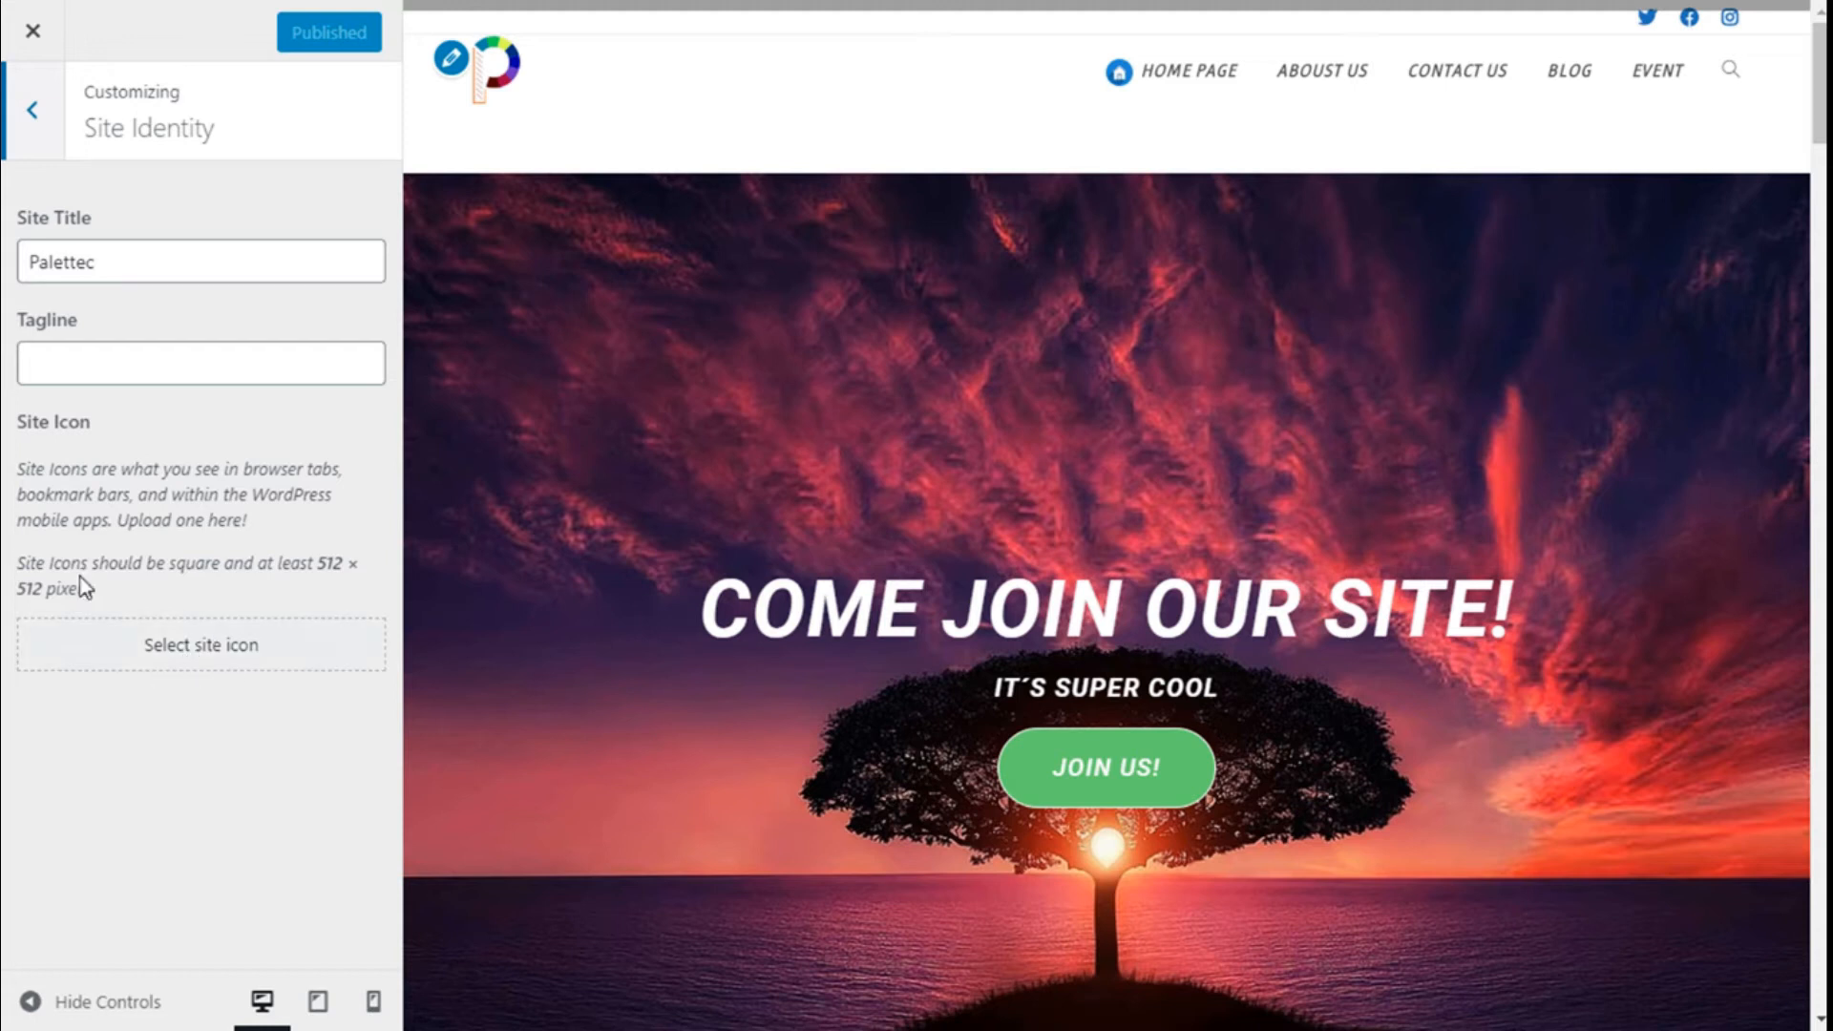
{"action": "mouse_move", "coordinate": [258, 589]}
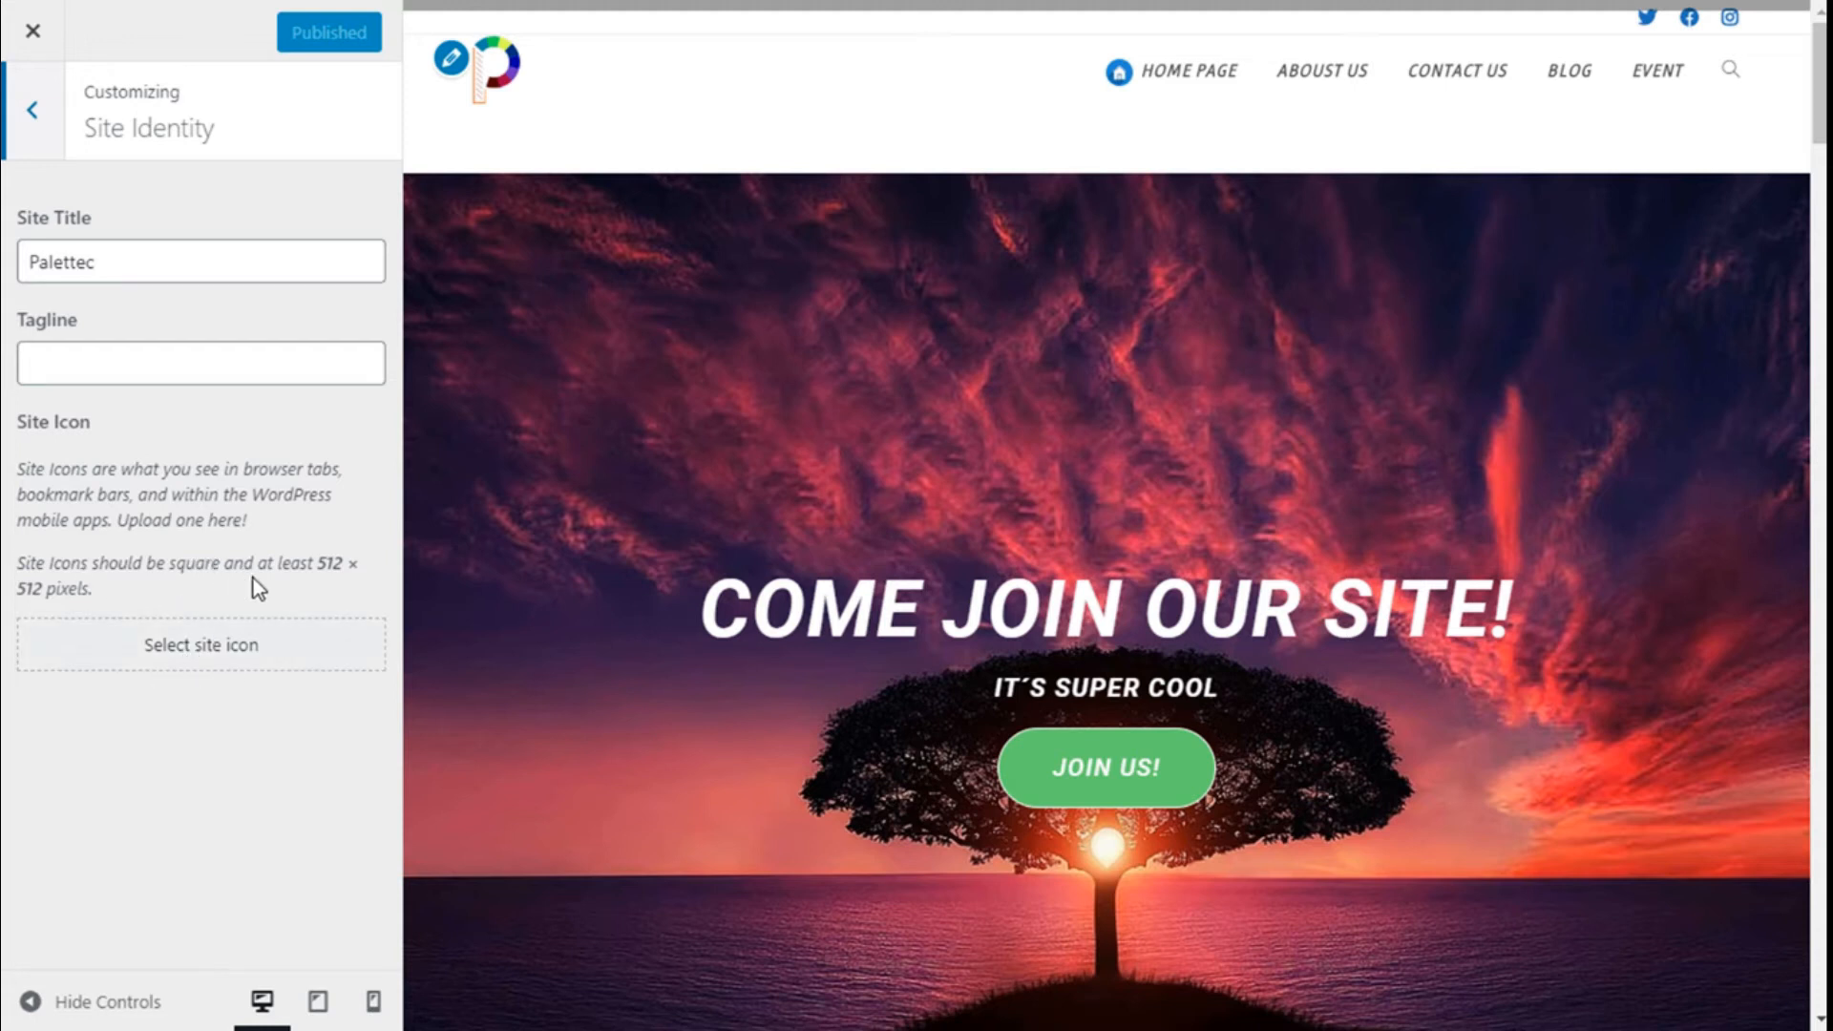
{"action": "mouse_move", "coordinate": [323, 586]}
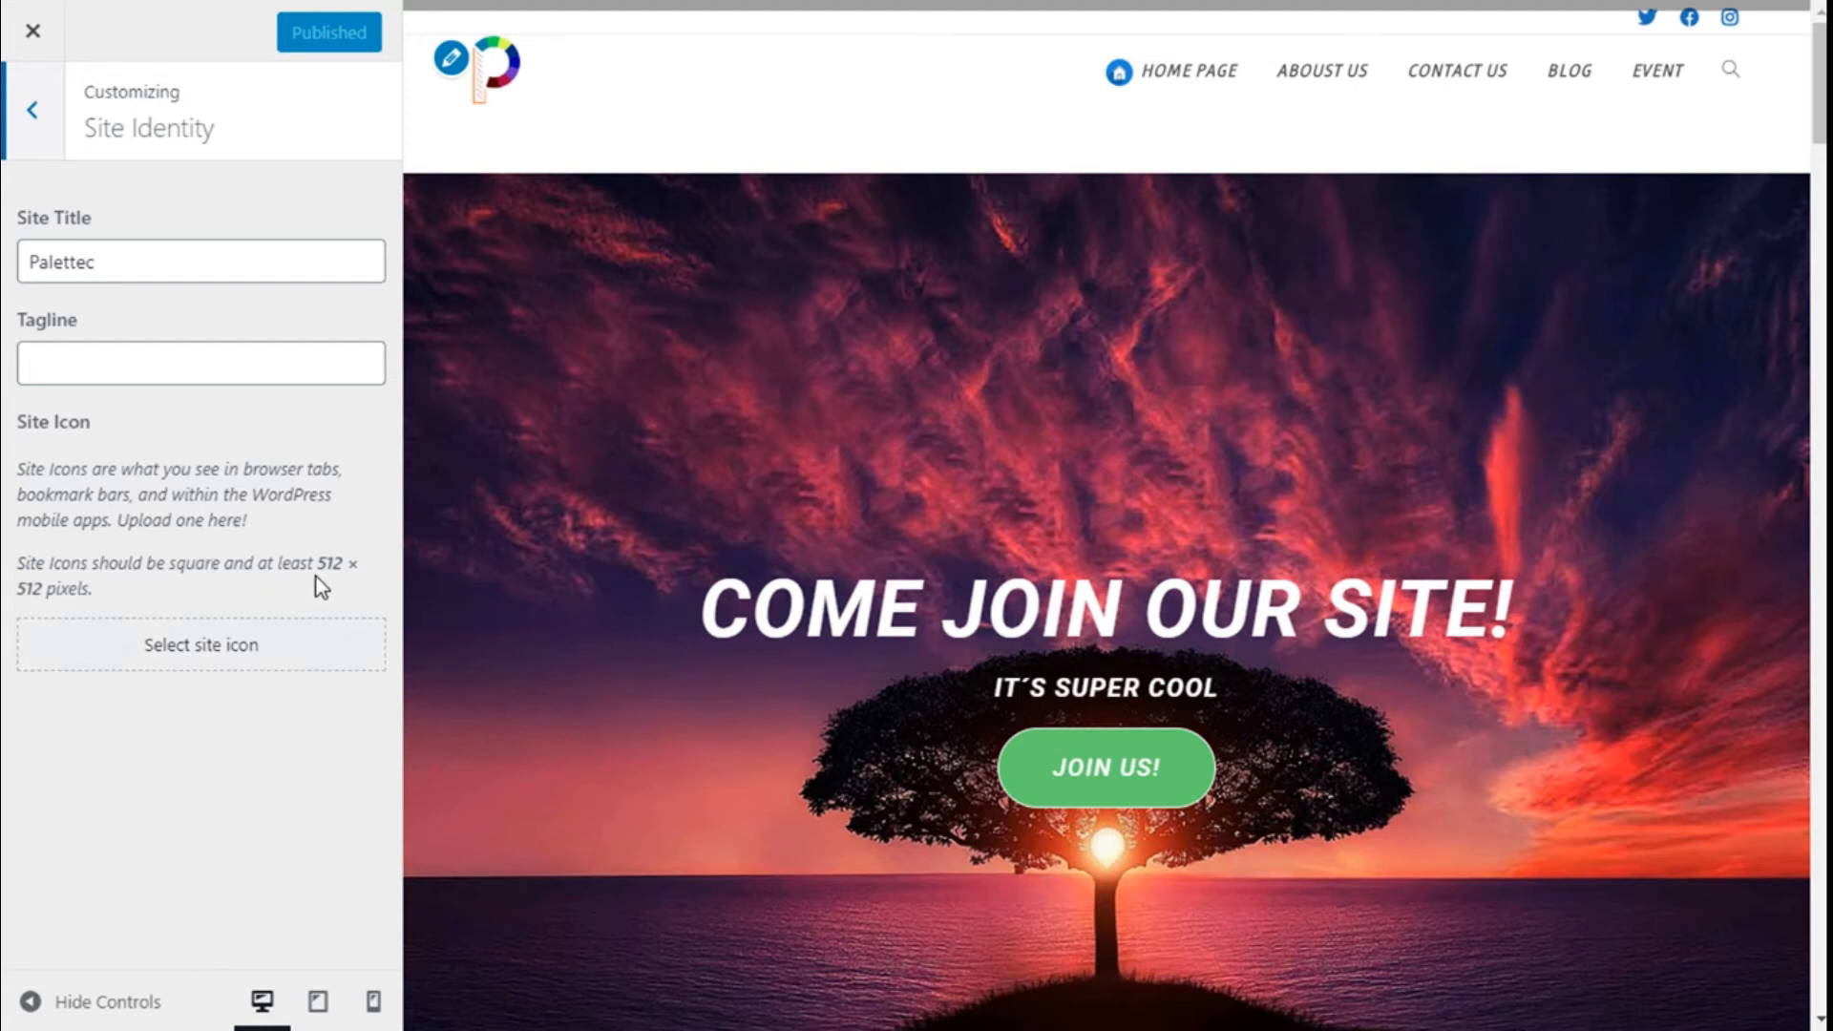
{"action": "mouse_move", "coordinate": [17, 614]}
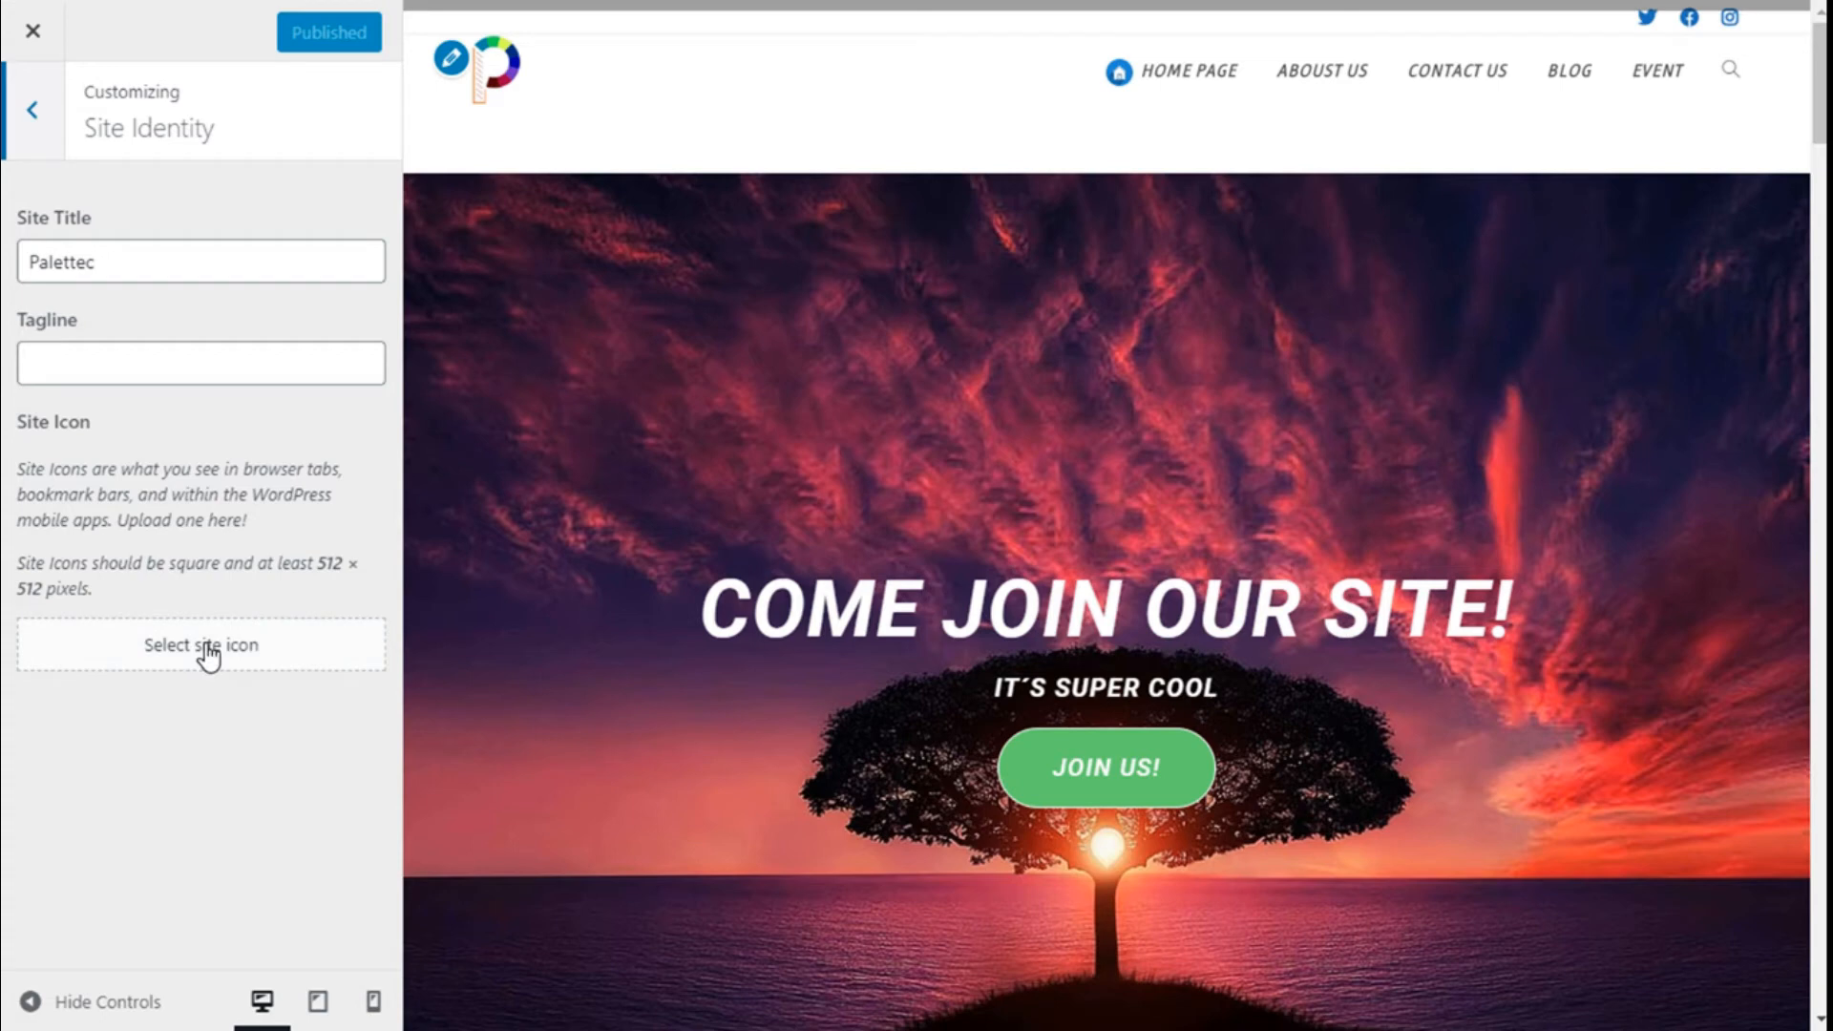
- Choose logo-Site.png from the Media Library as the site icon
{"action": "left_click", "coordinate": [200, 643]}
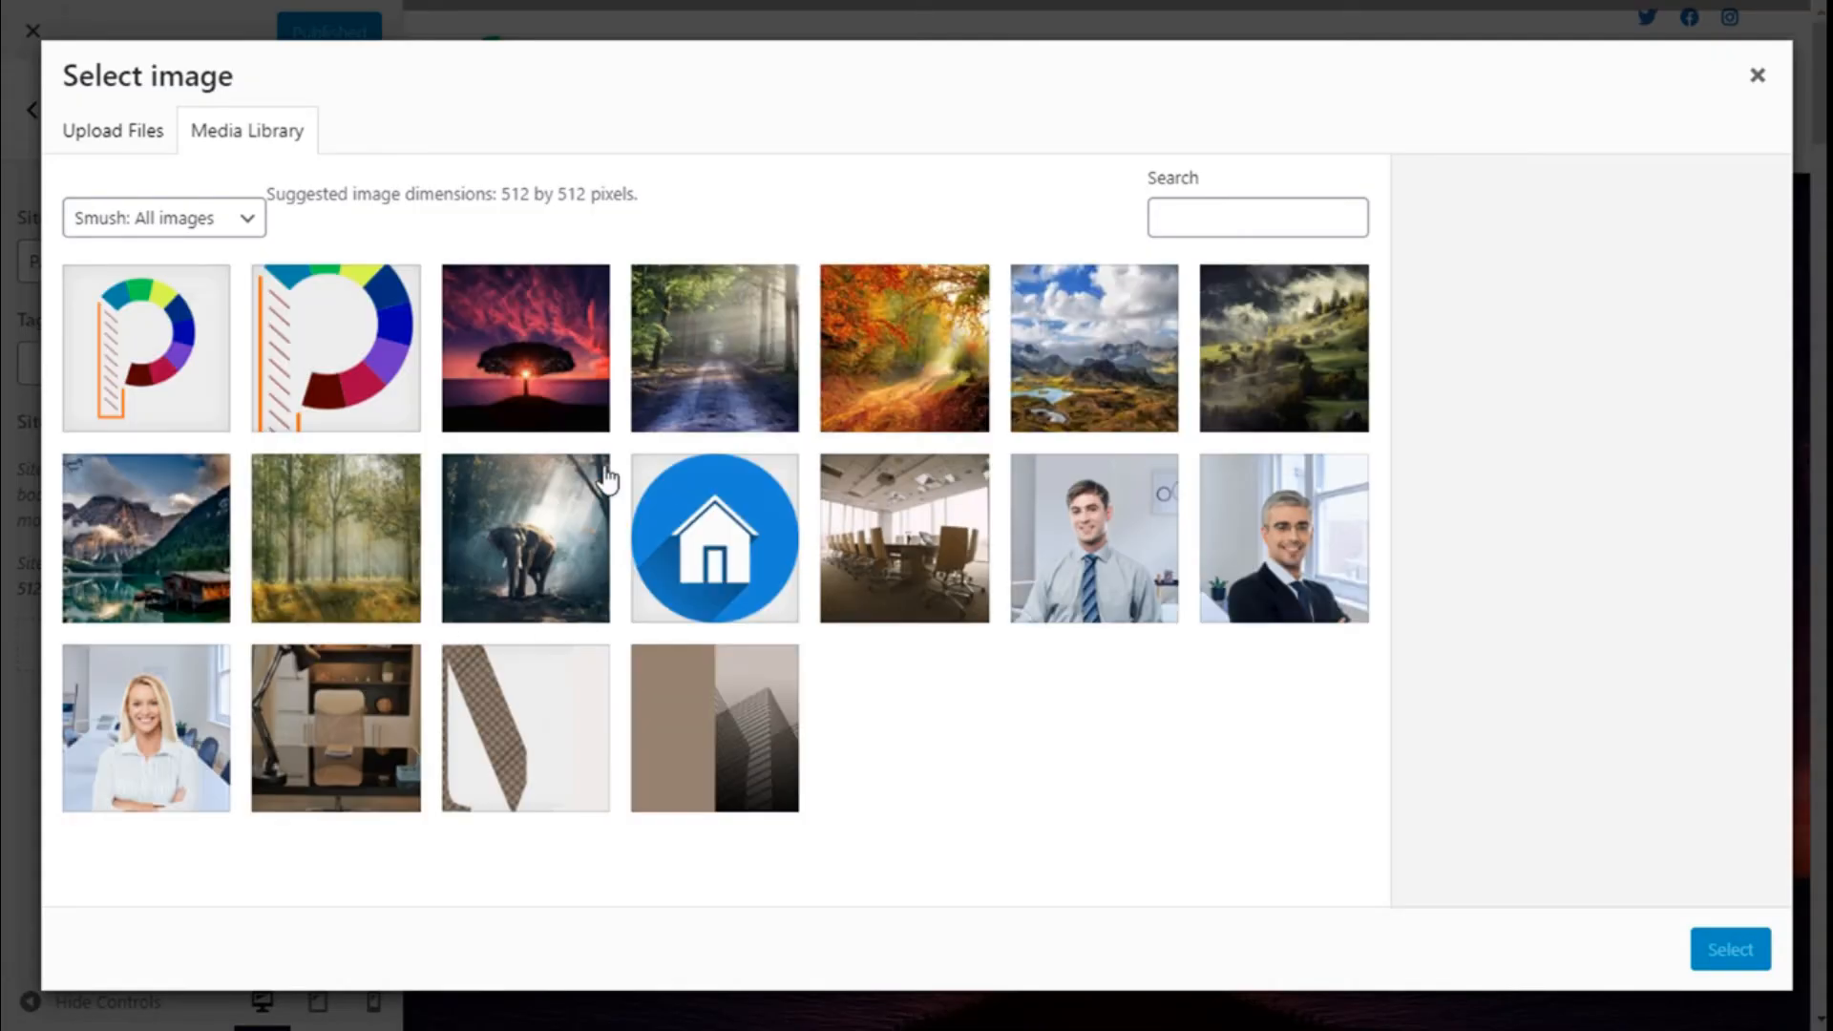
{"action": "left_click", "coordinate": [145, 348]}
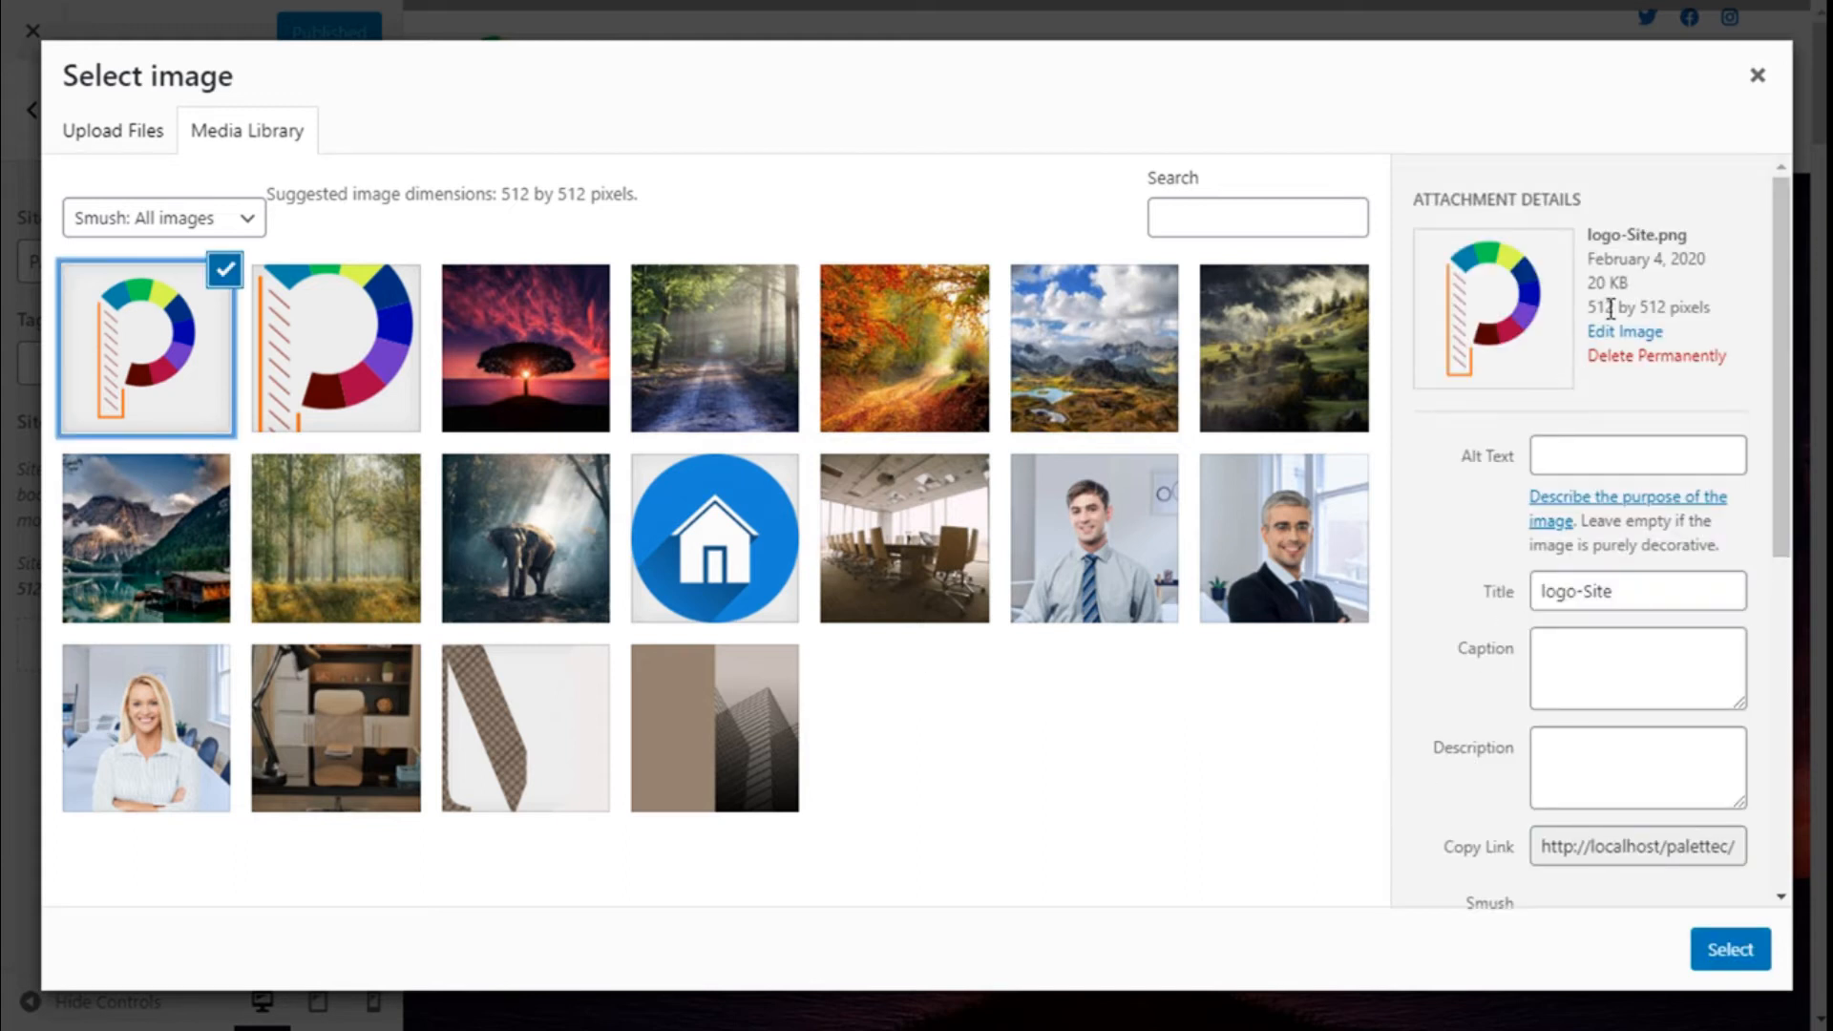
{"action": "mouse_move", "coordinate": [1585, 319]}
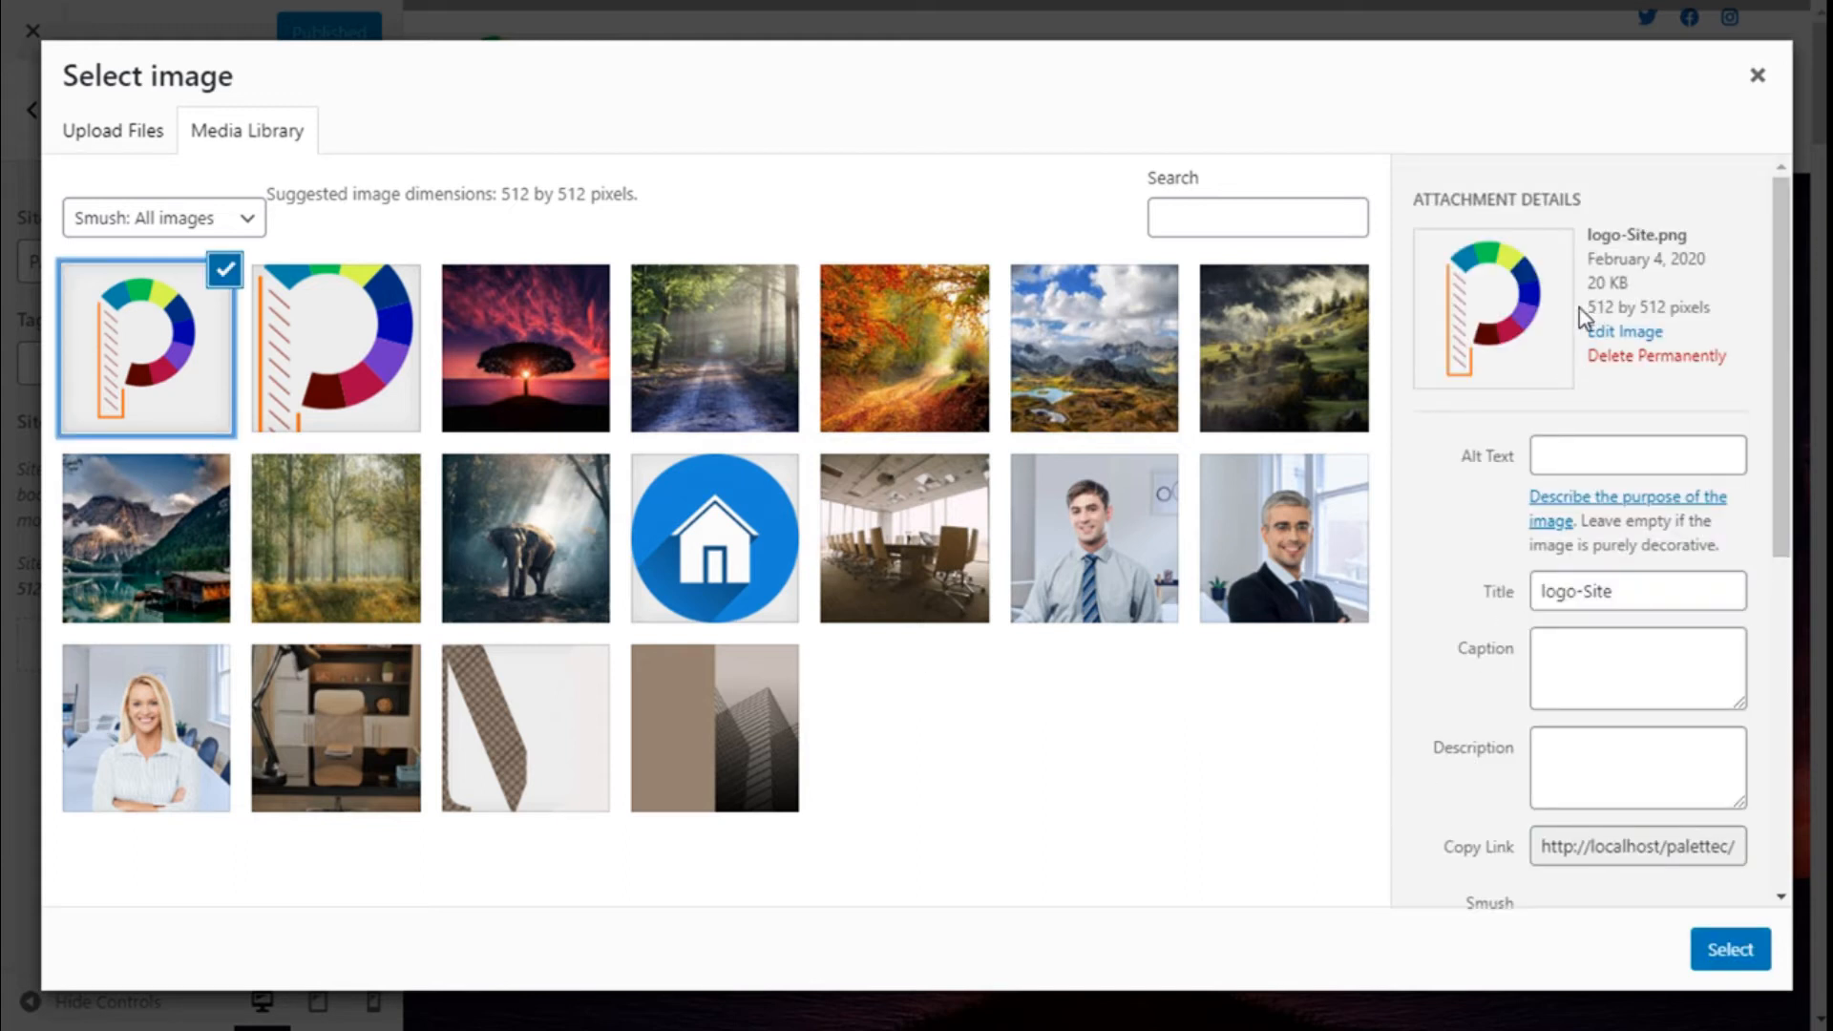
{"action": "mouse_move", "coordinate": [1625, 315]}
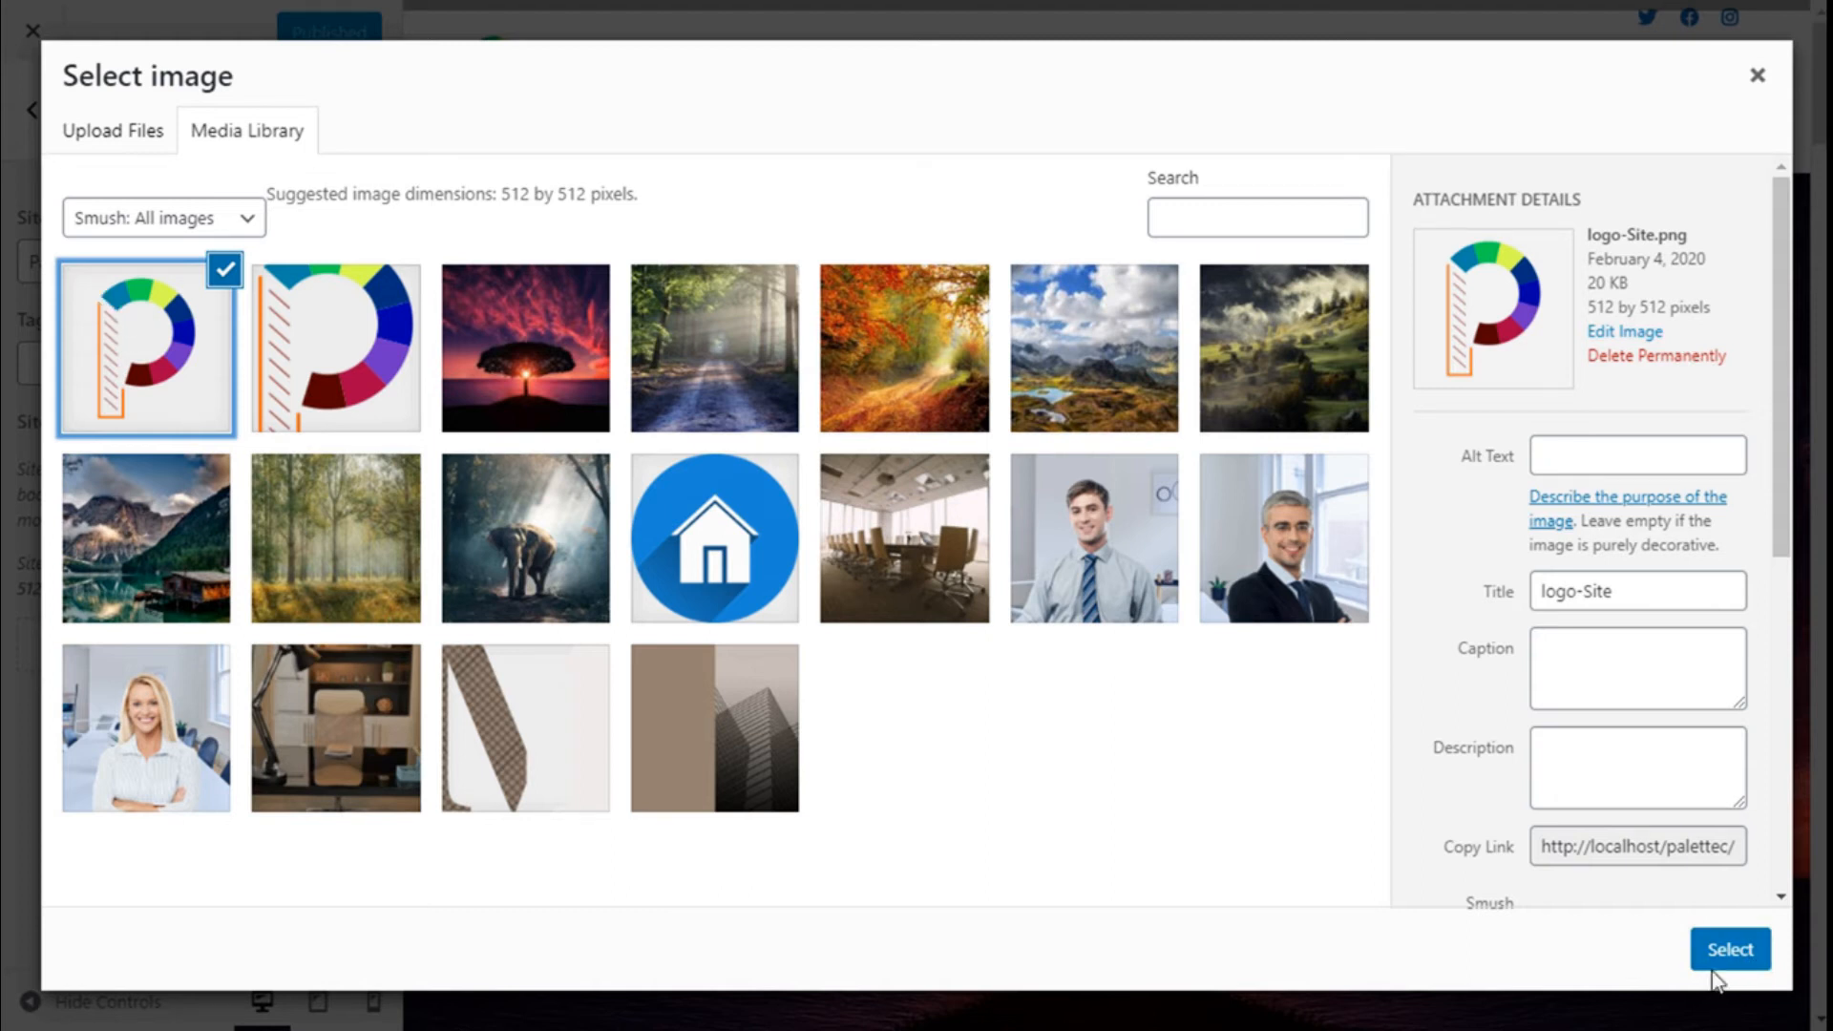
{"action": "left_click", "coordinate": [1730, 950]}
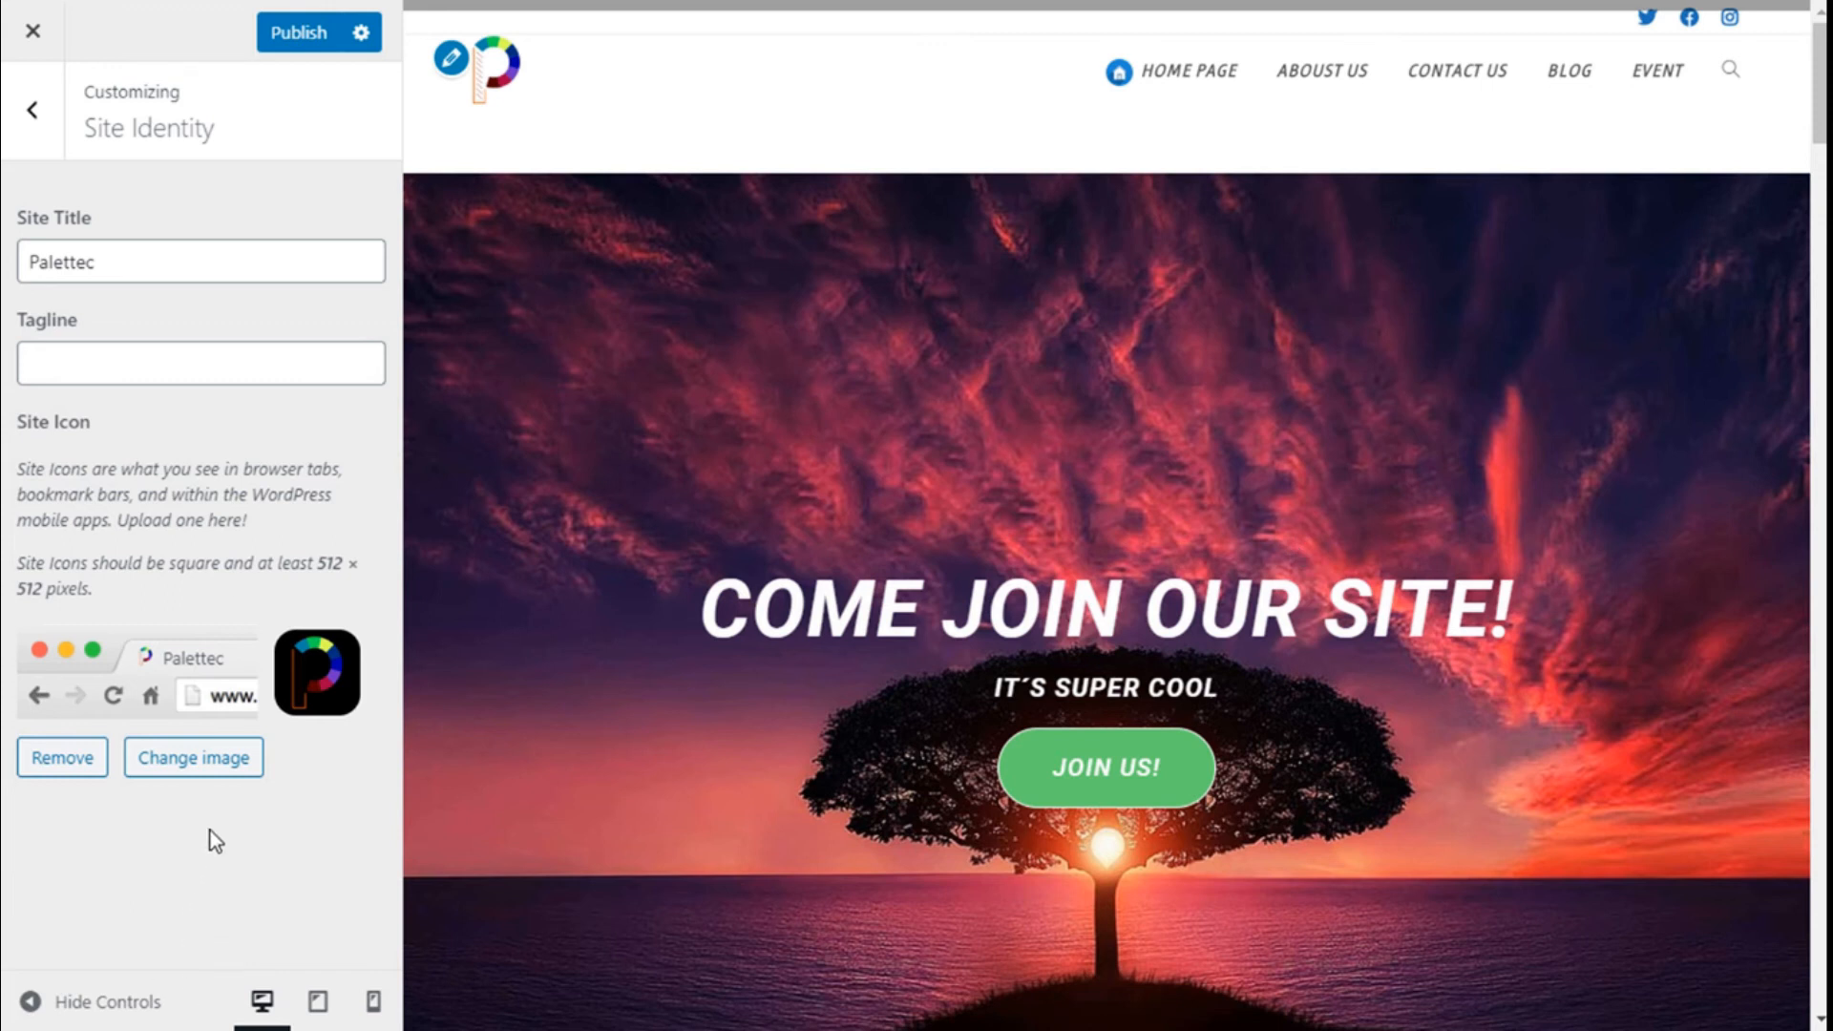
{"action": "mouse_move", "coordinate": [146, 676]}
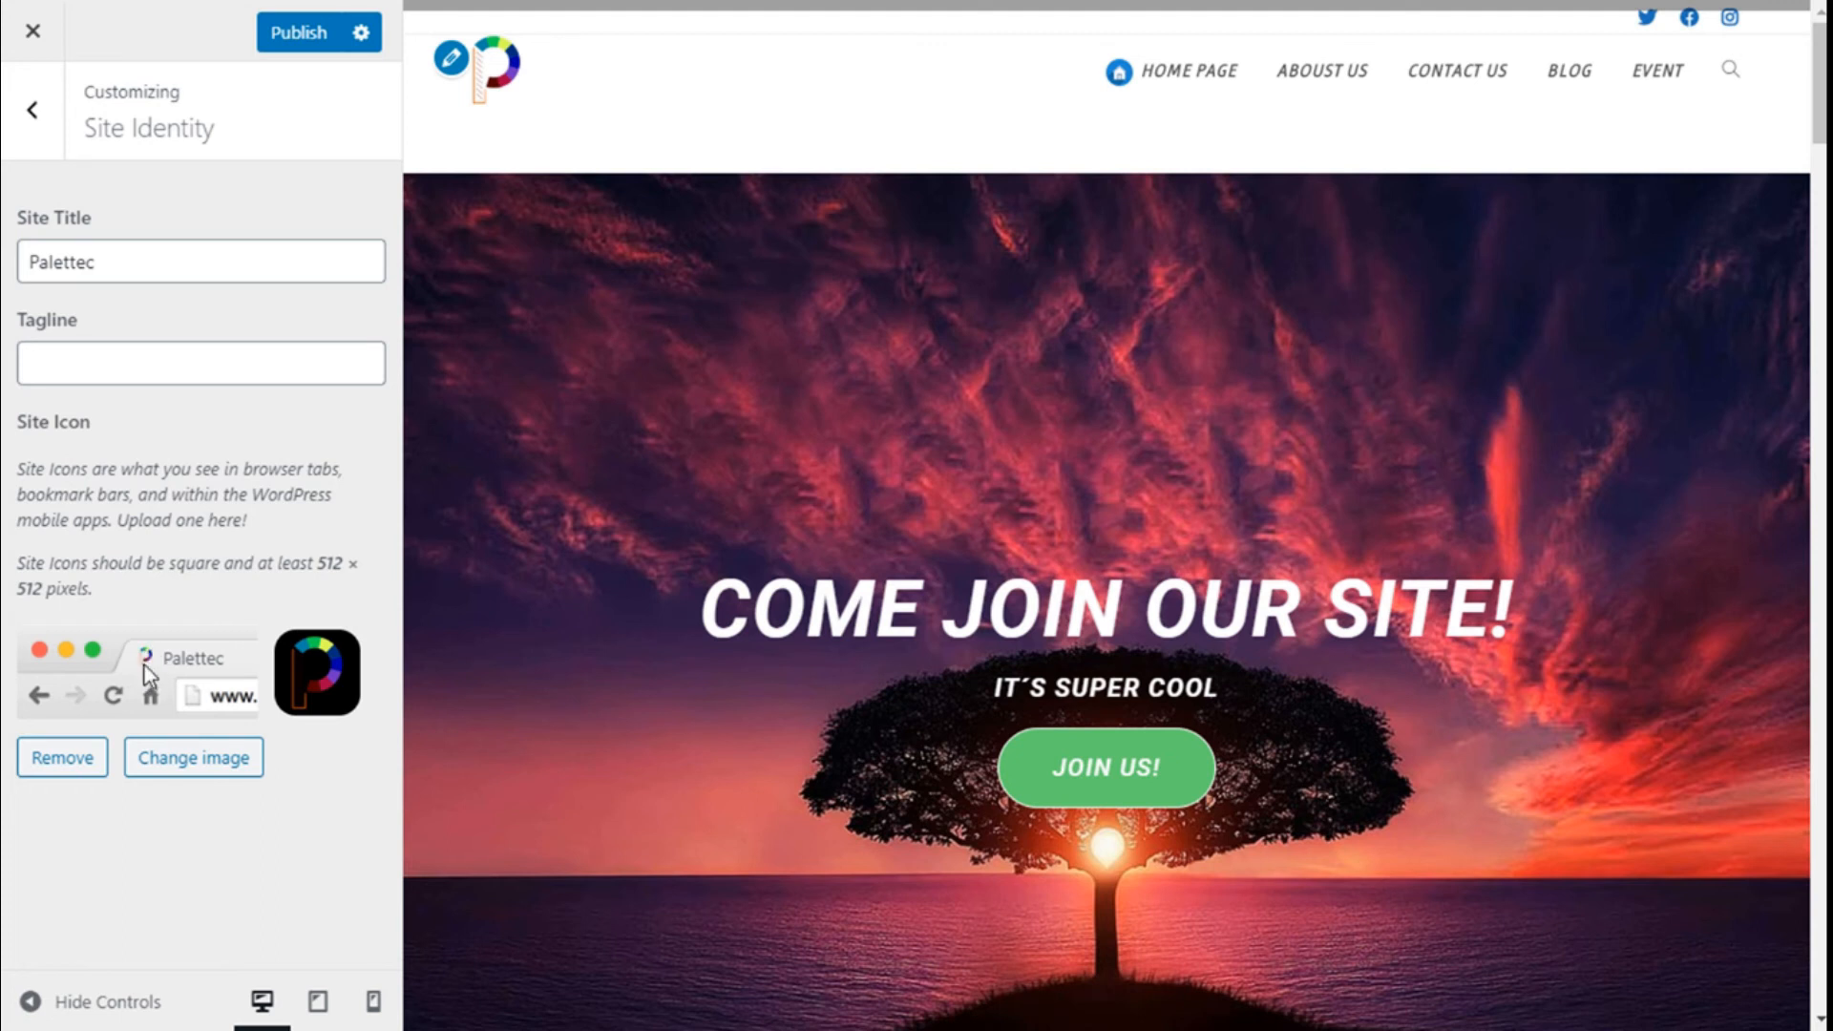
{"action": "mouse_move", "coordinate": [284, 669]}
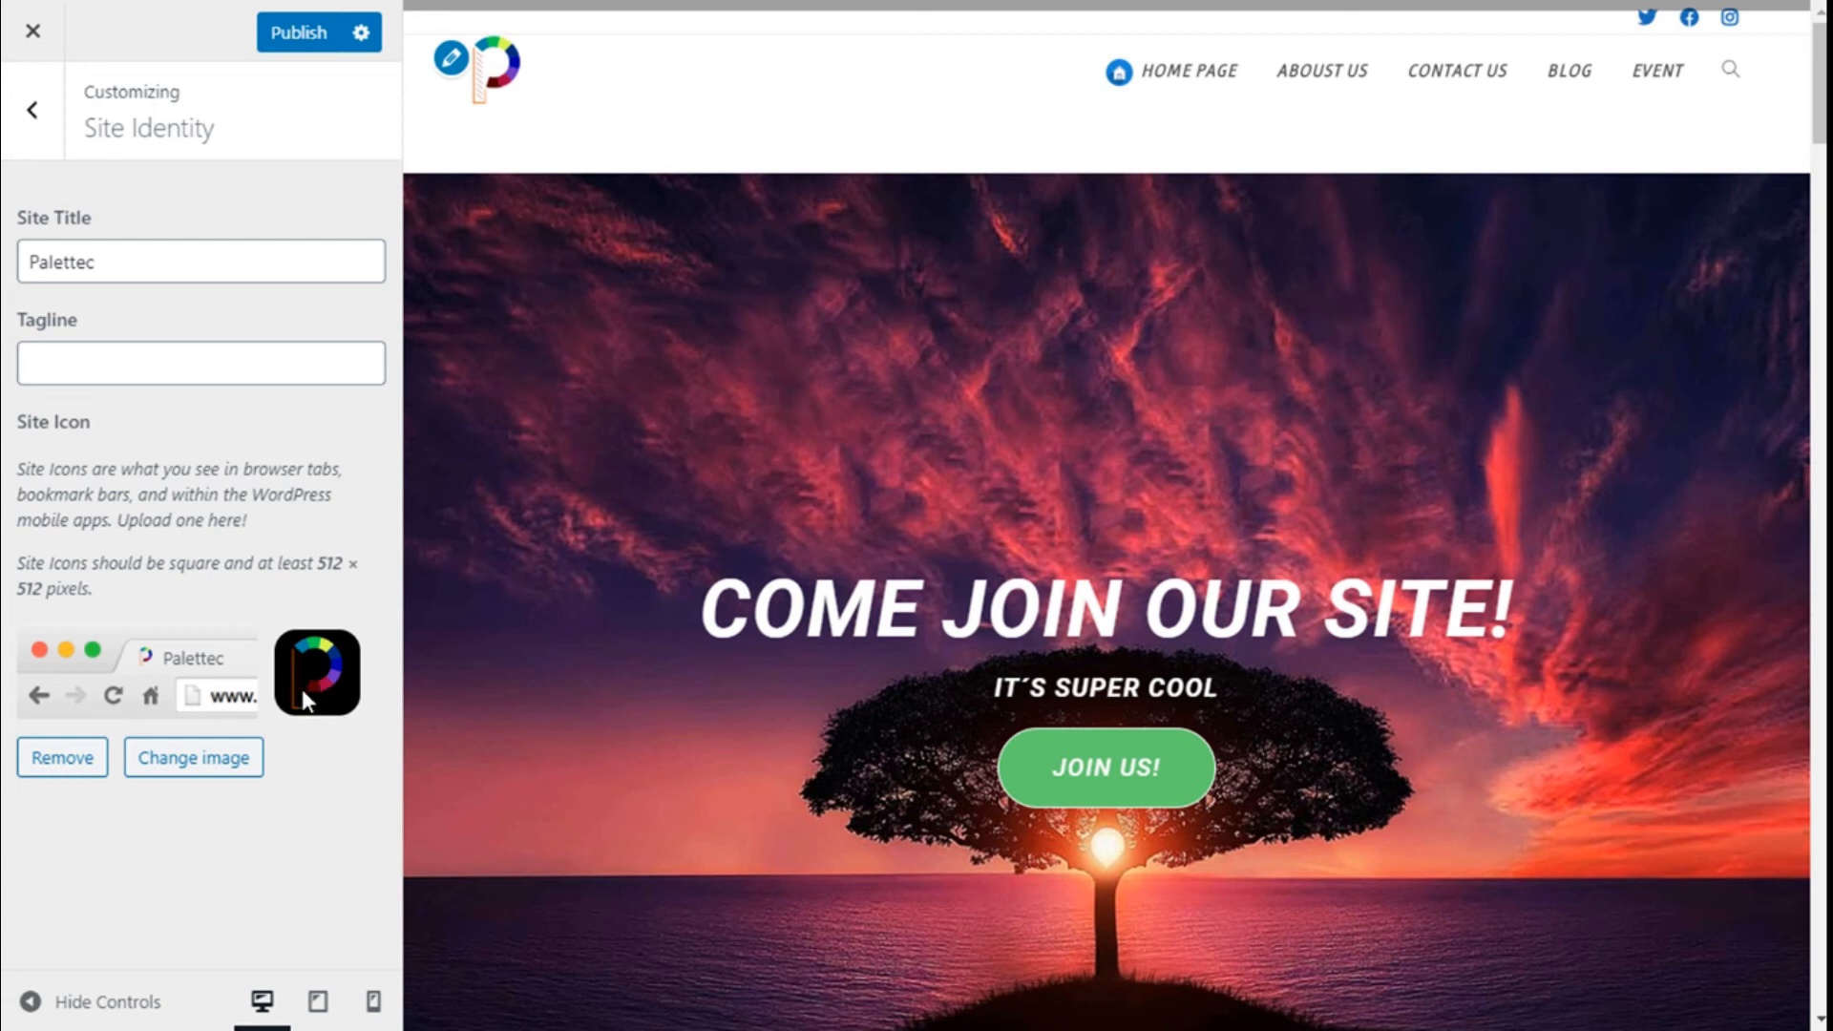
{"action": "mouse_move", "coordinate": [199, 712]}
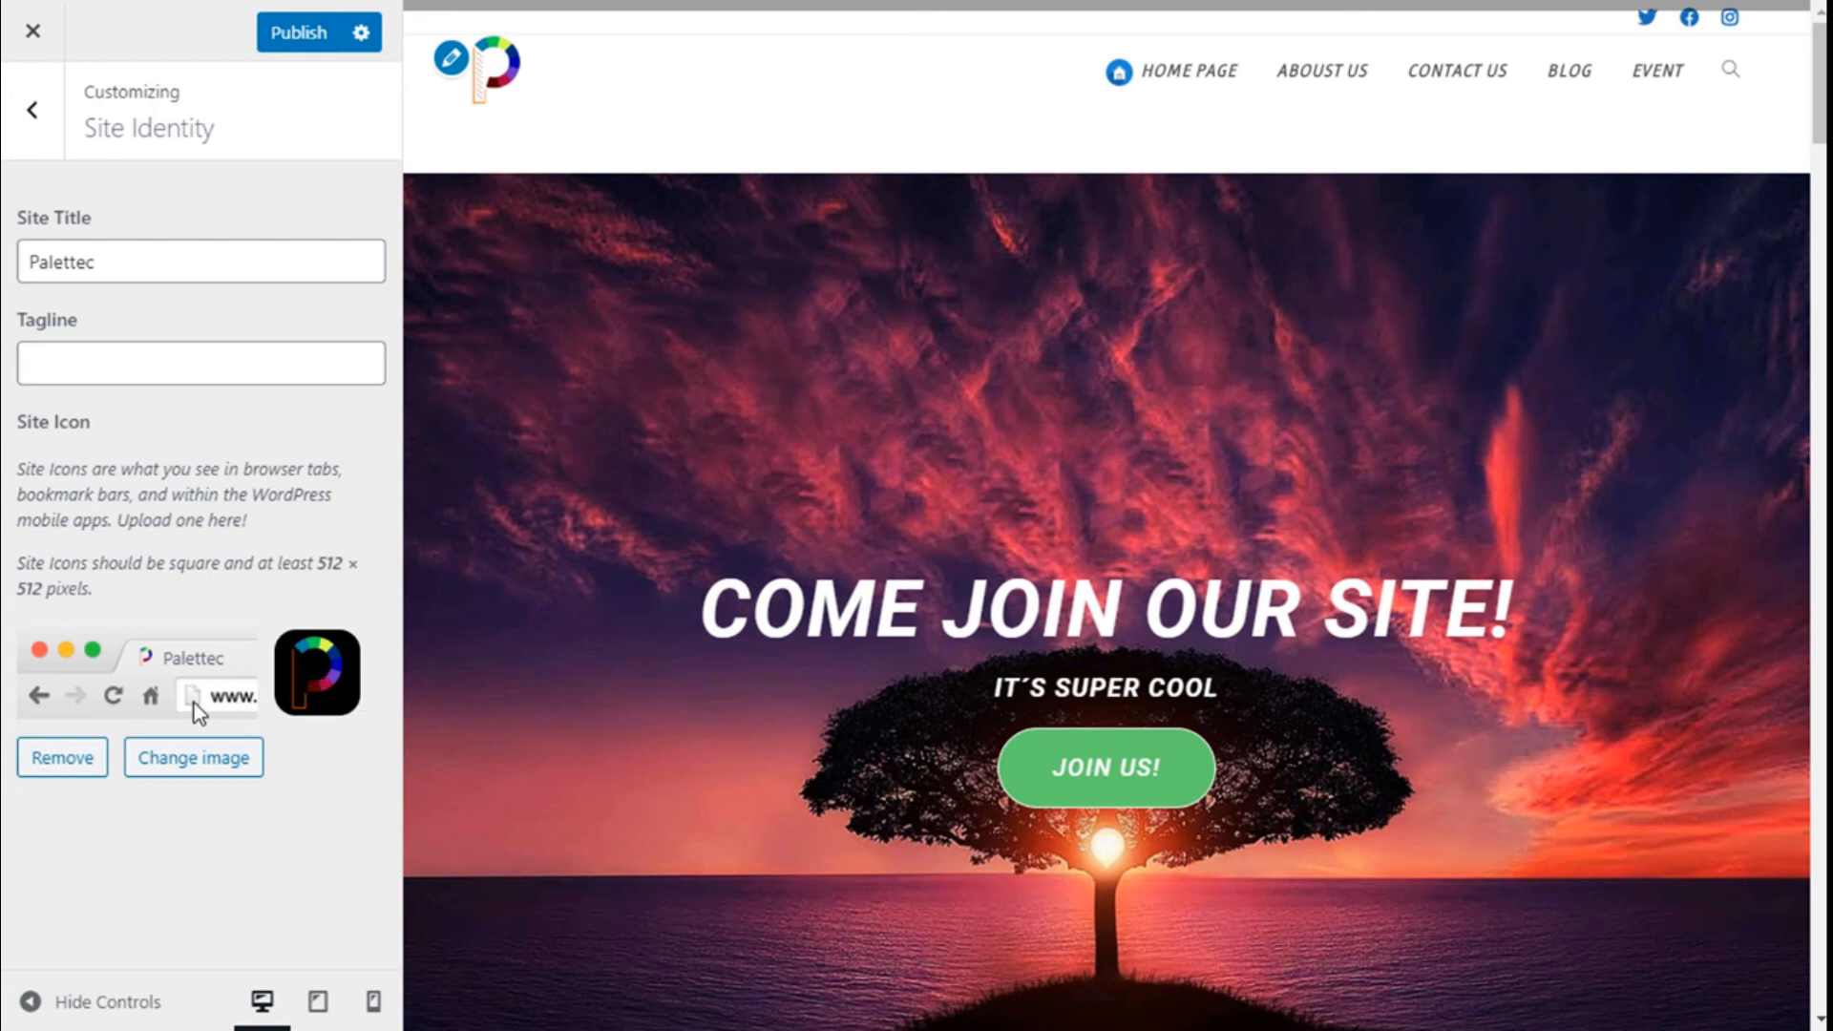
{"action": "mouse_move", "coordinate": [363, 690]}
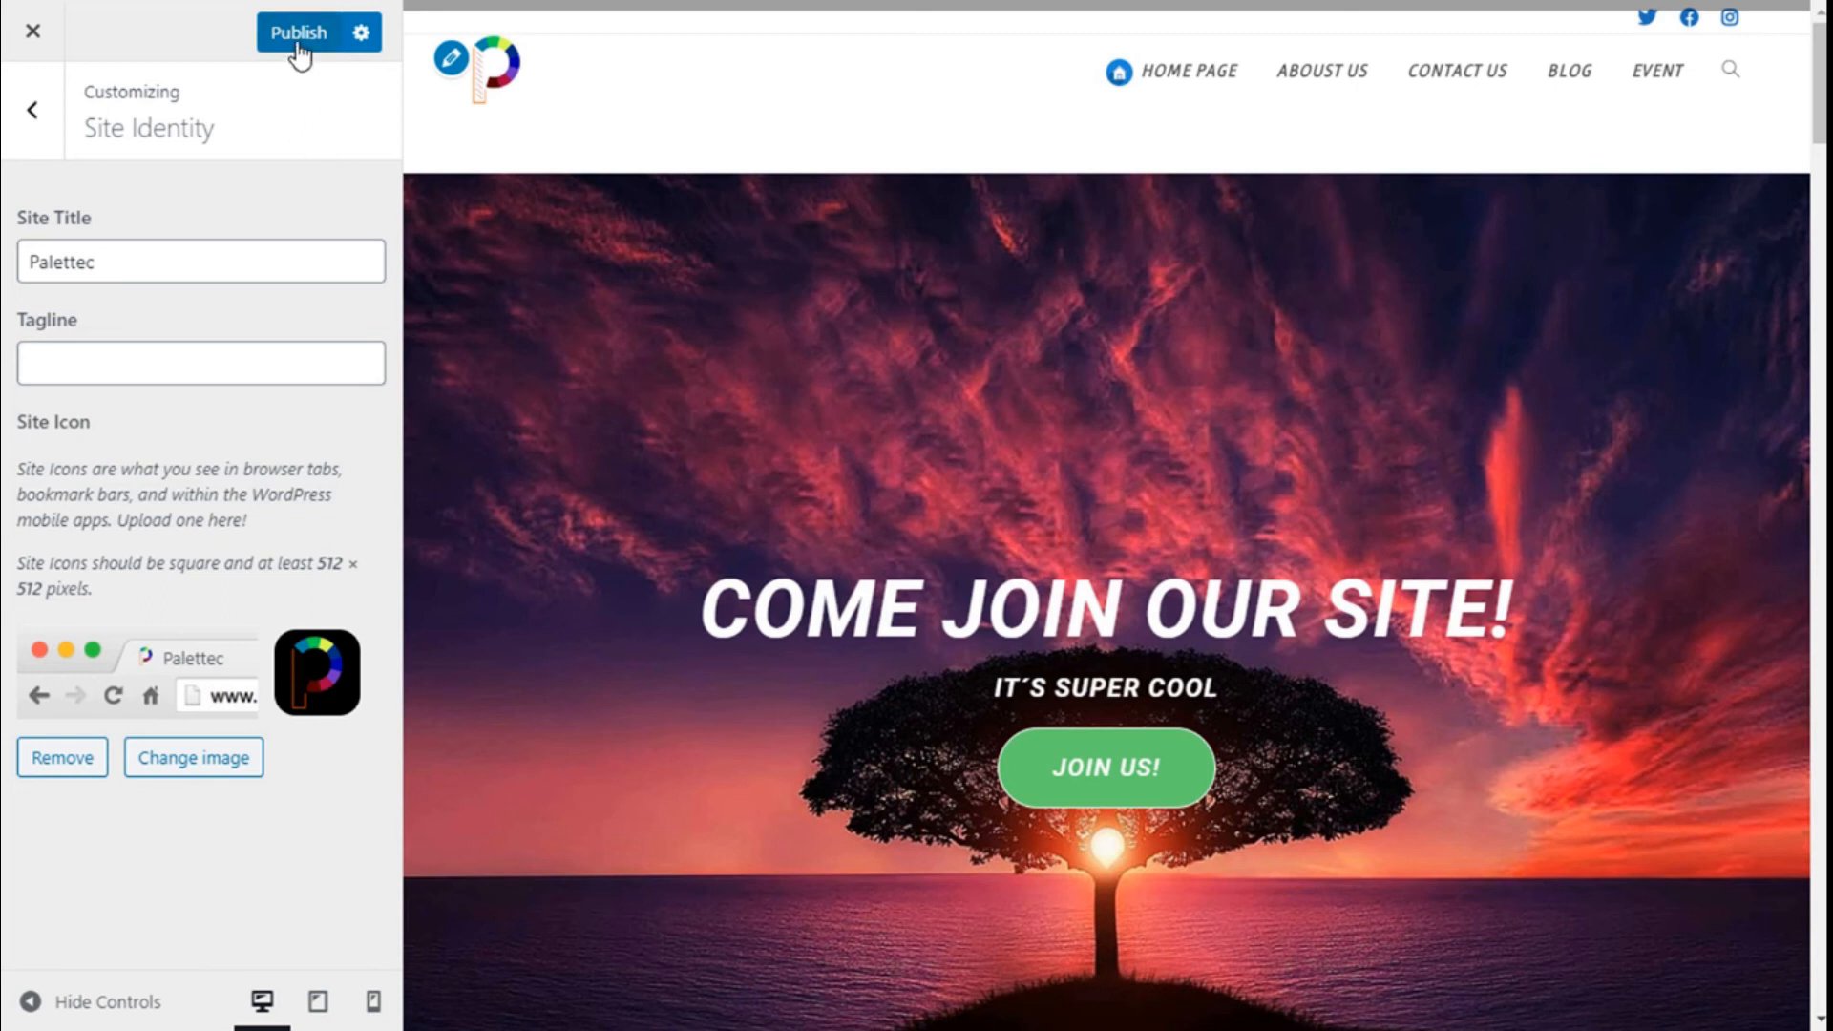
- Publish the Customizer changes so the P logo becomes the live site icon
{"action": "left_click", "coordinate": [298, 32]}
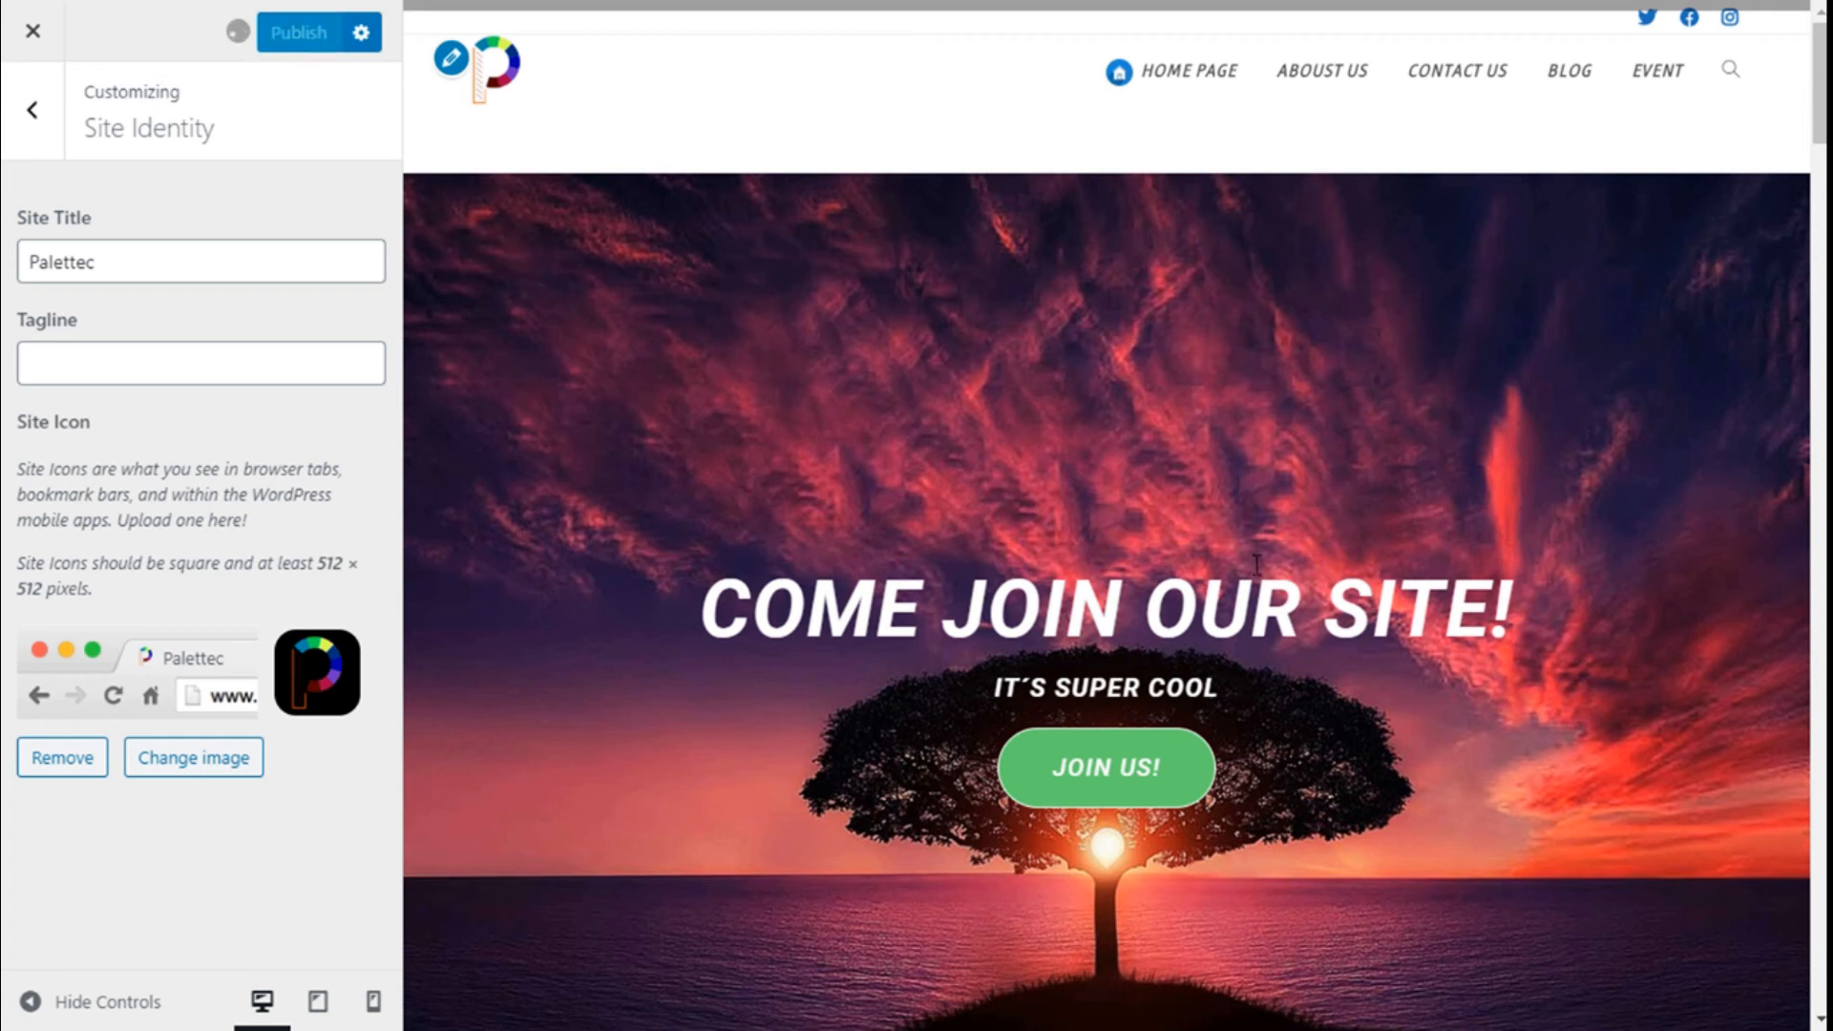
{"action": "left_click", "coordinate": [298, 33]}
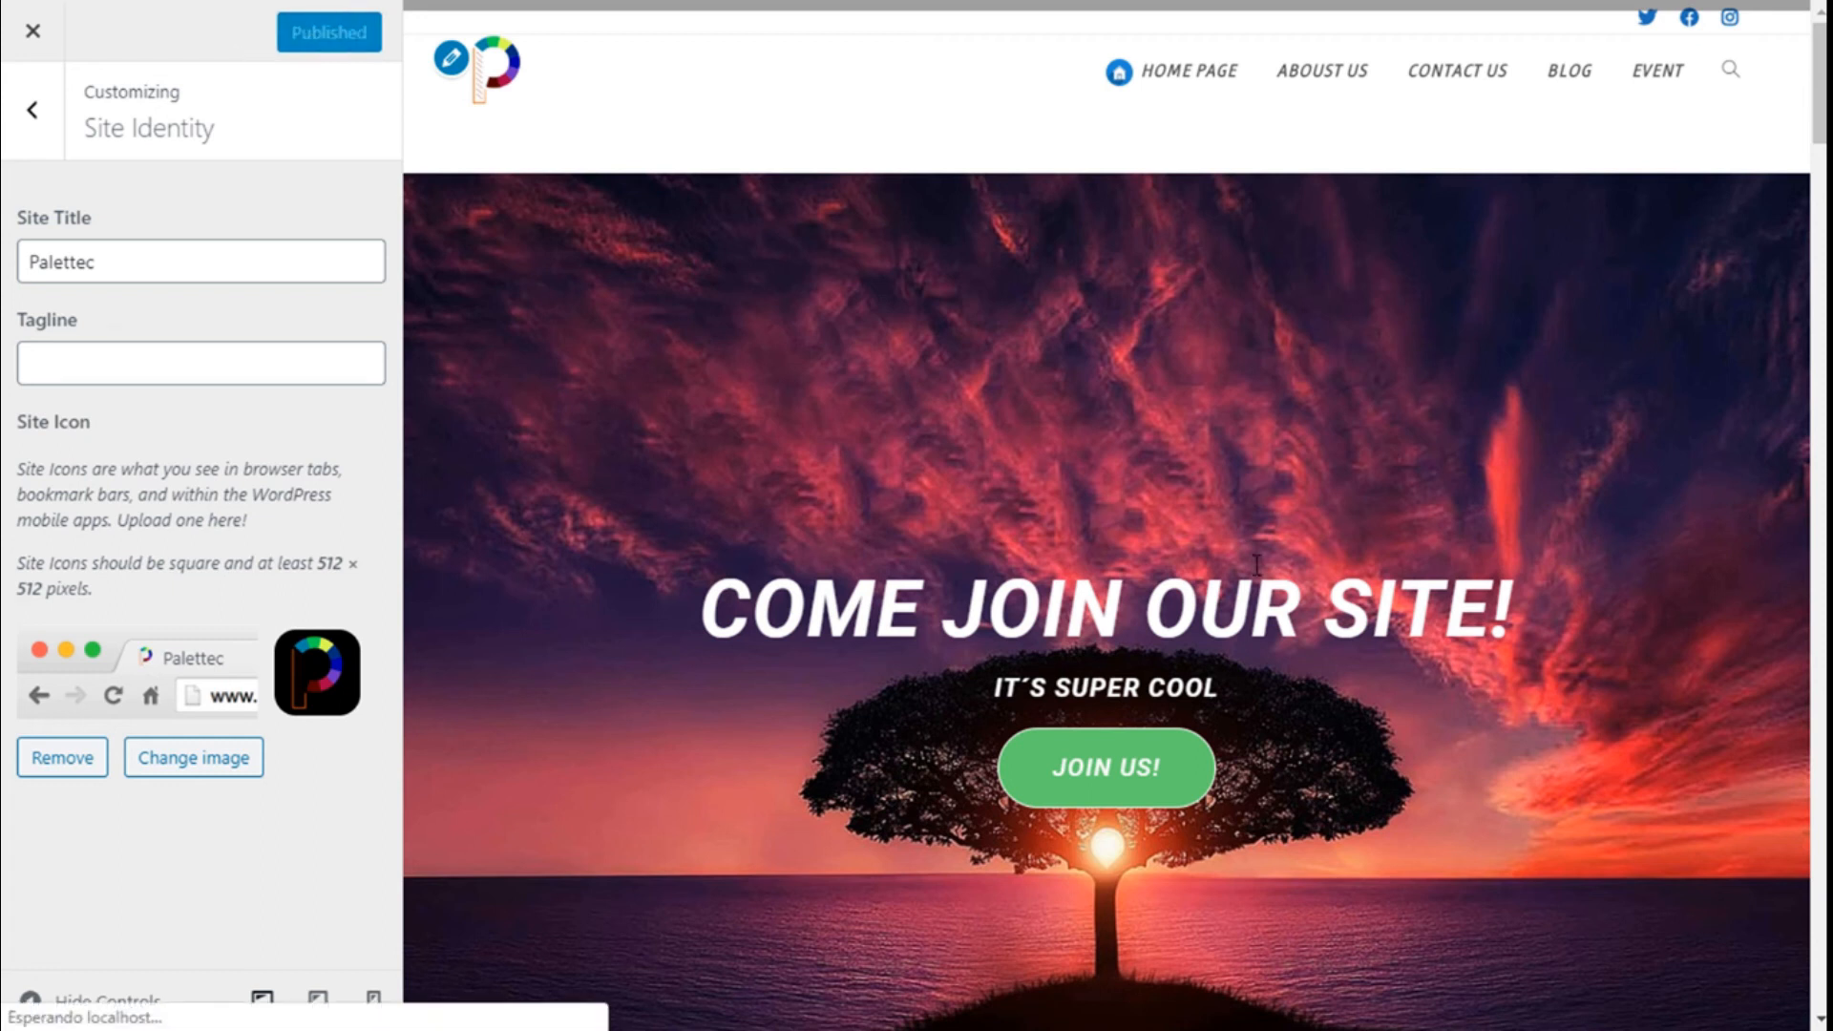